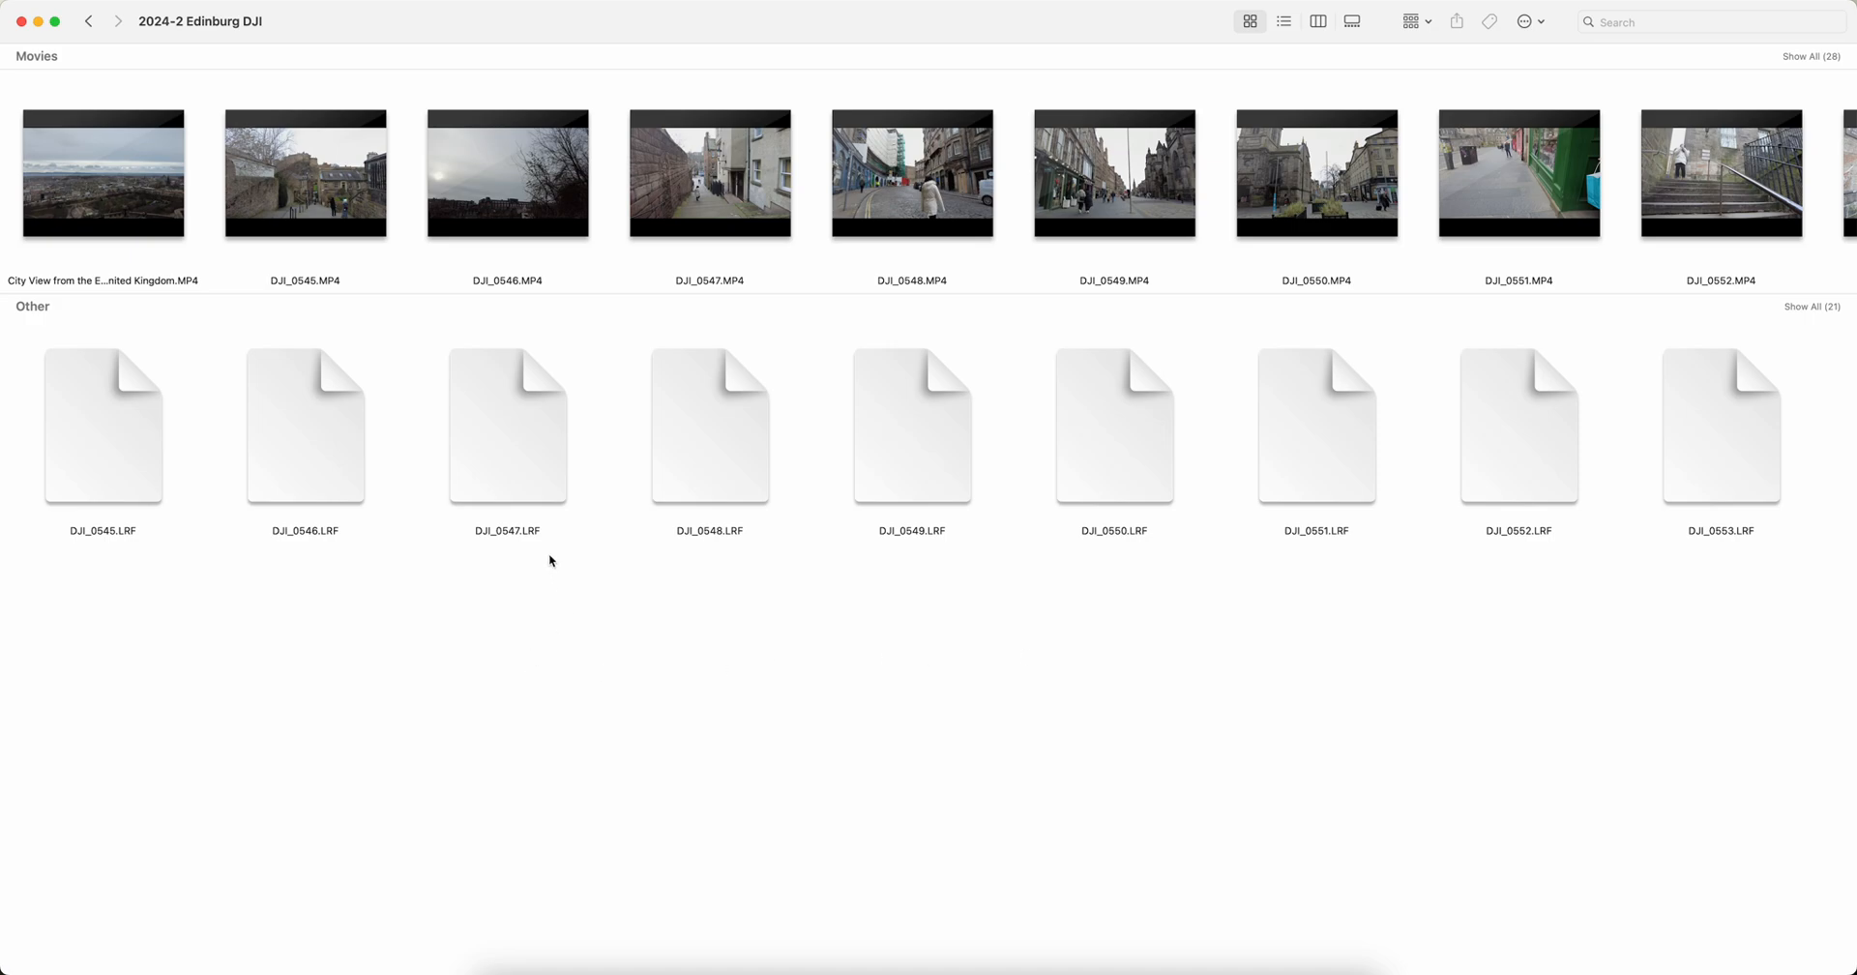
Step: Compare the LRF and MP4 files and check DJI_0545.MP4's info details
left_click(507, 424)
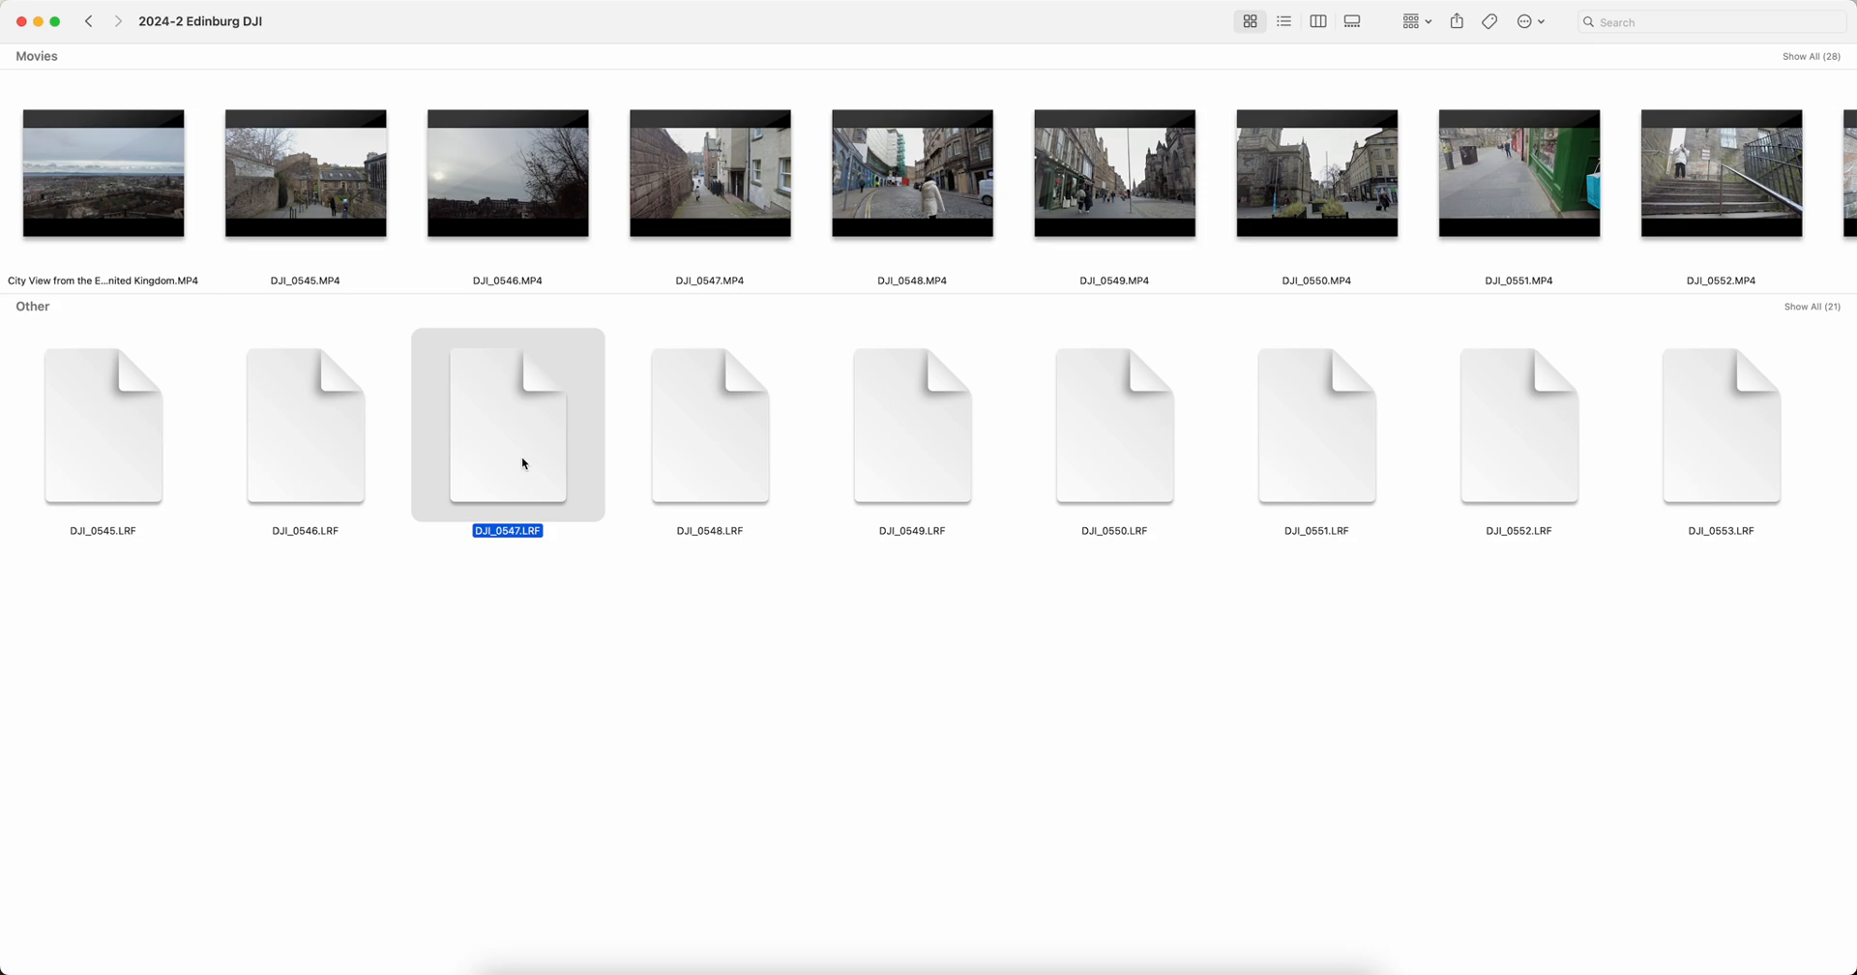
mouse_move(497, 315)
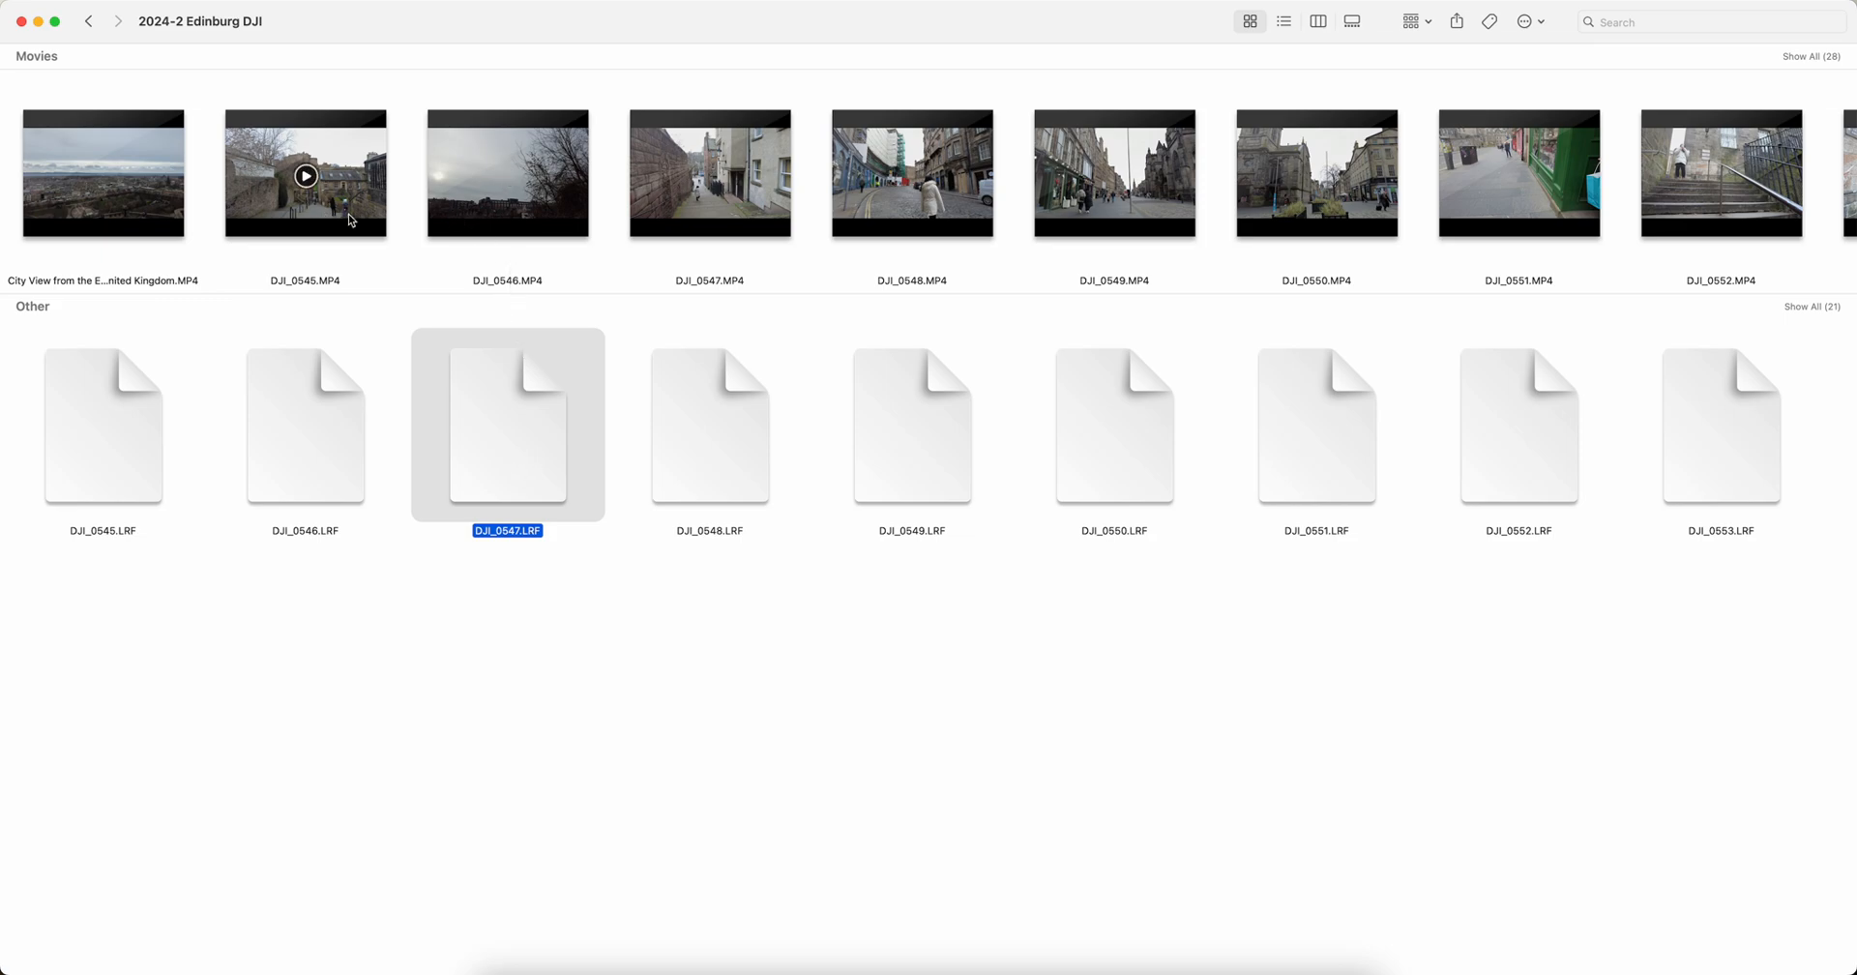
left_click(305, 174)
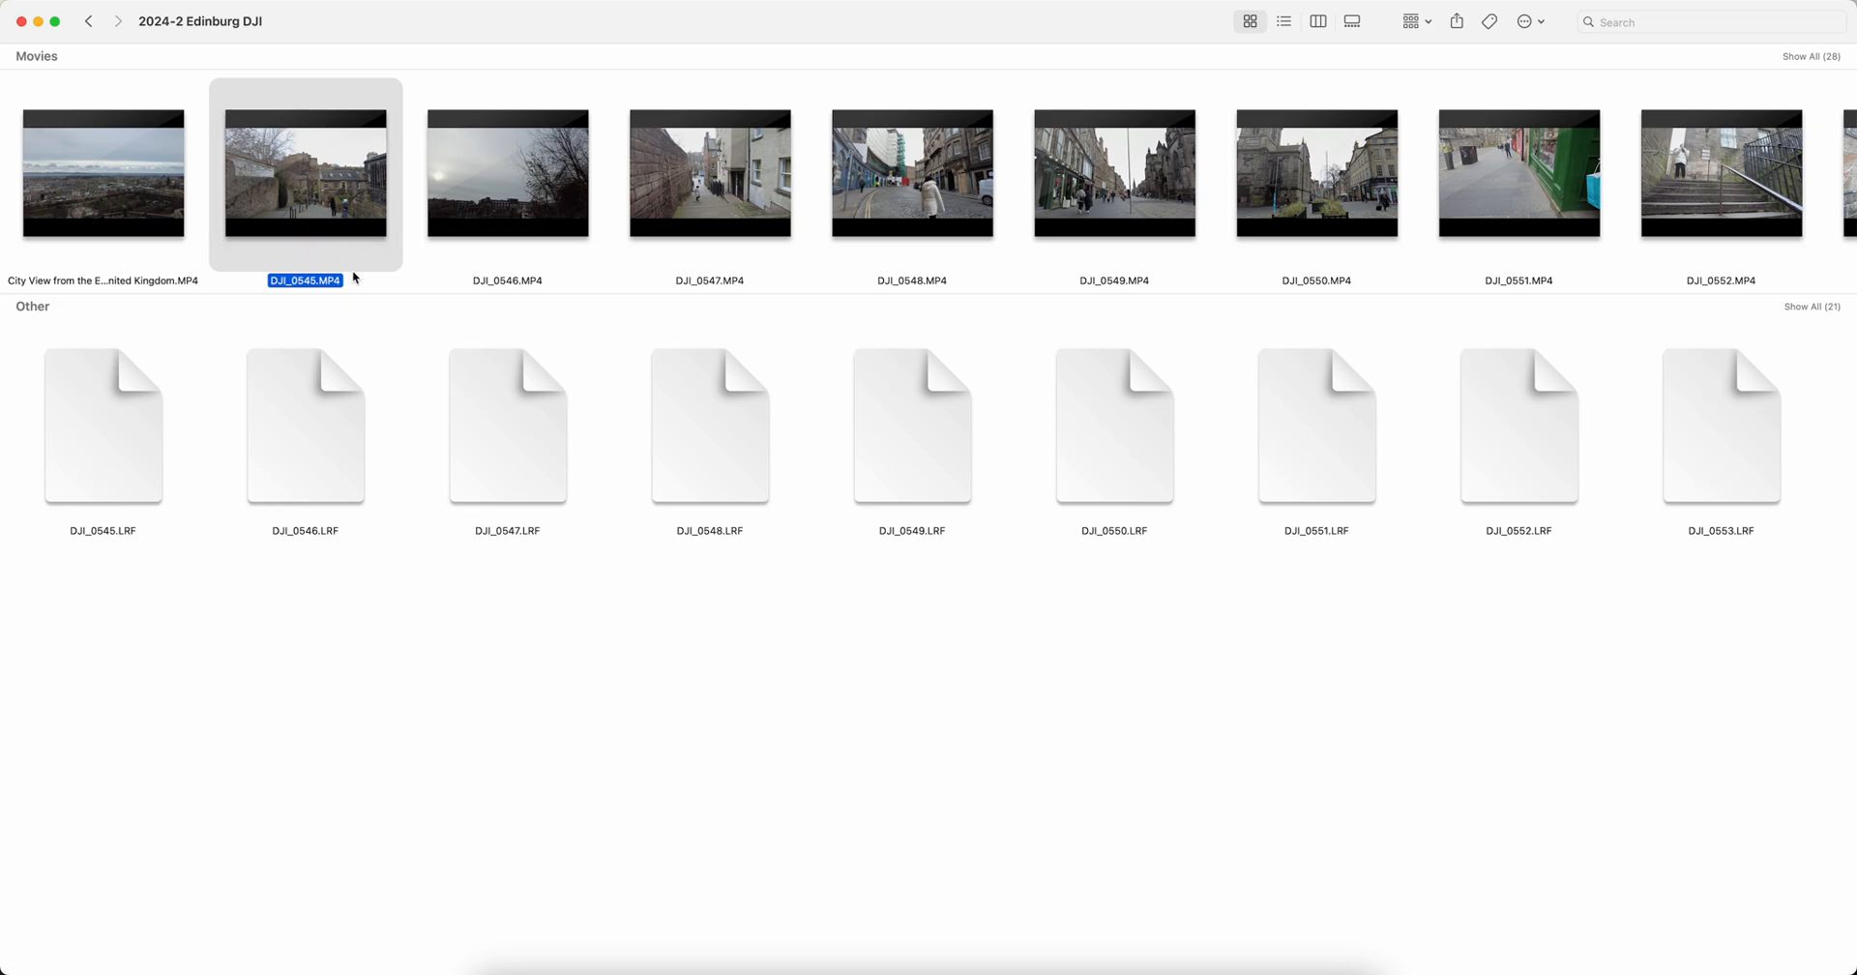
mouse_move(299, 293)
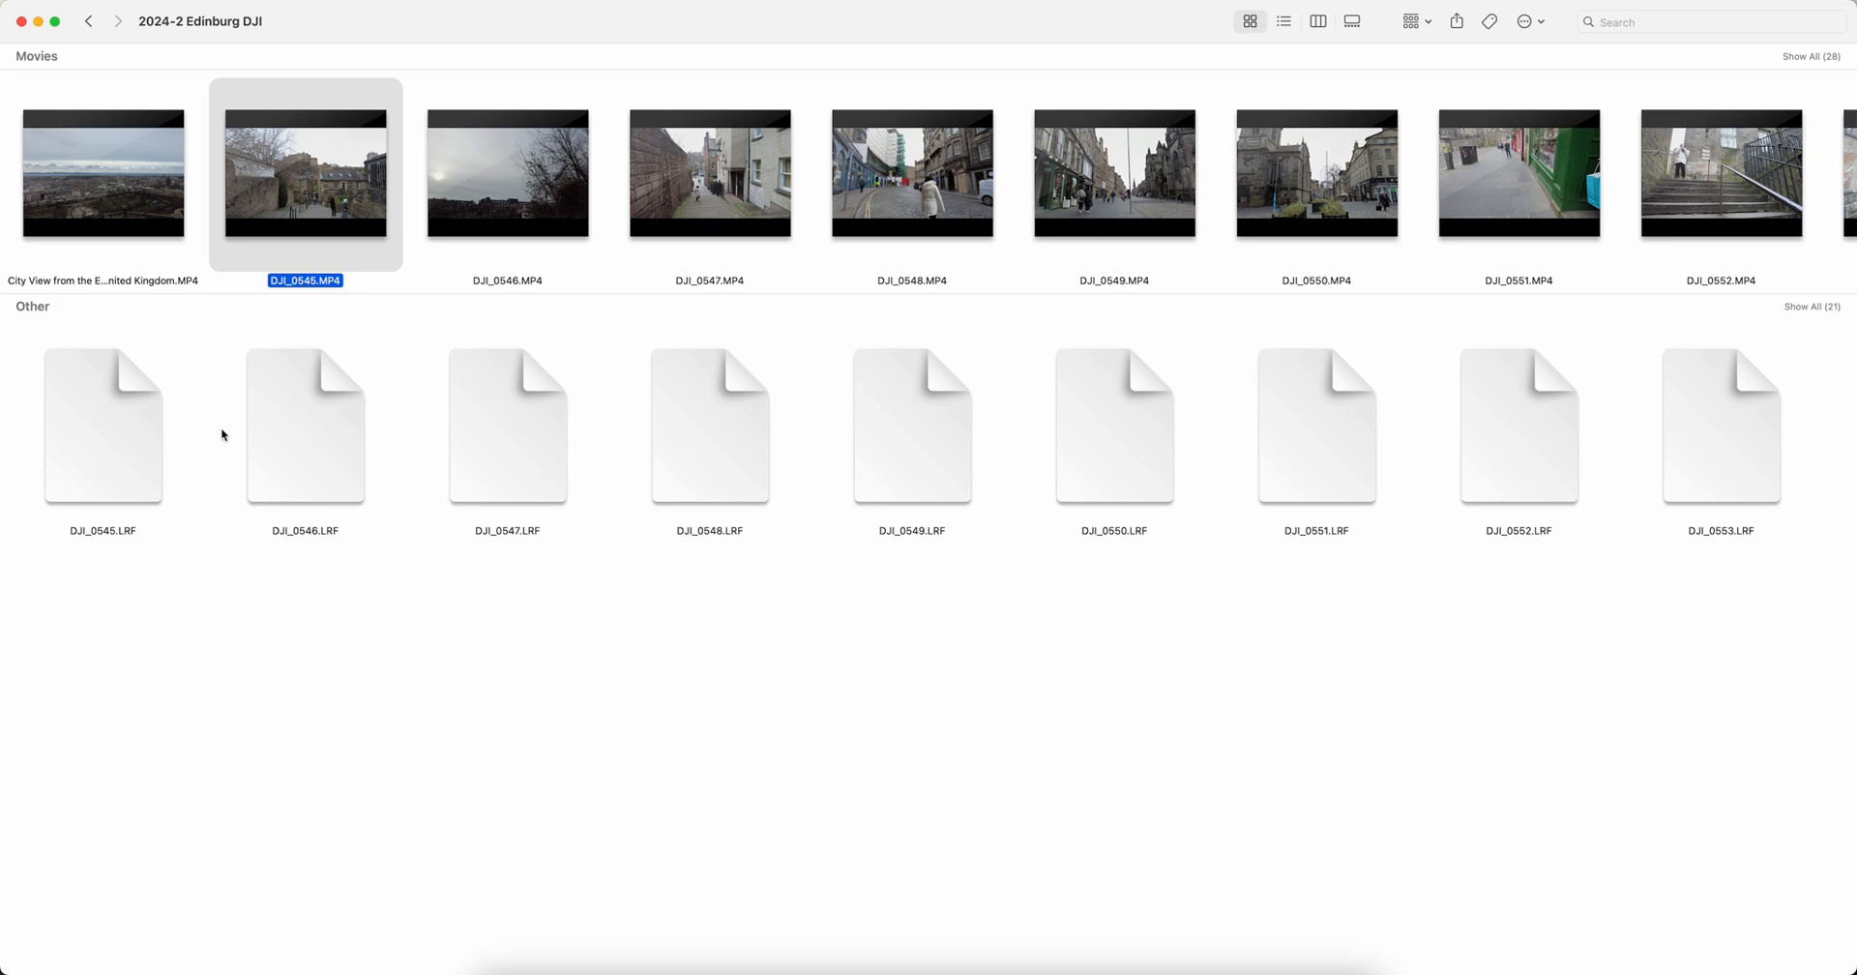
left_click(101, 425)
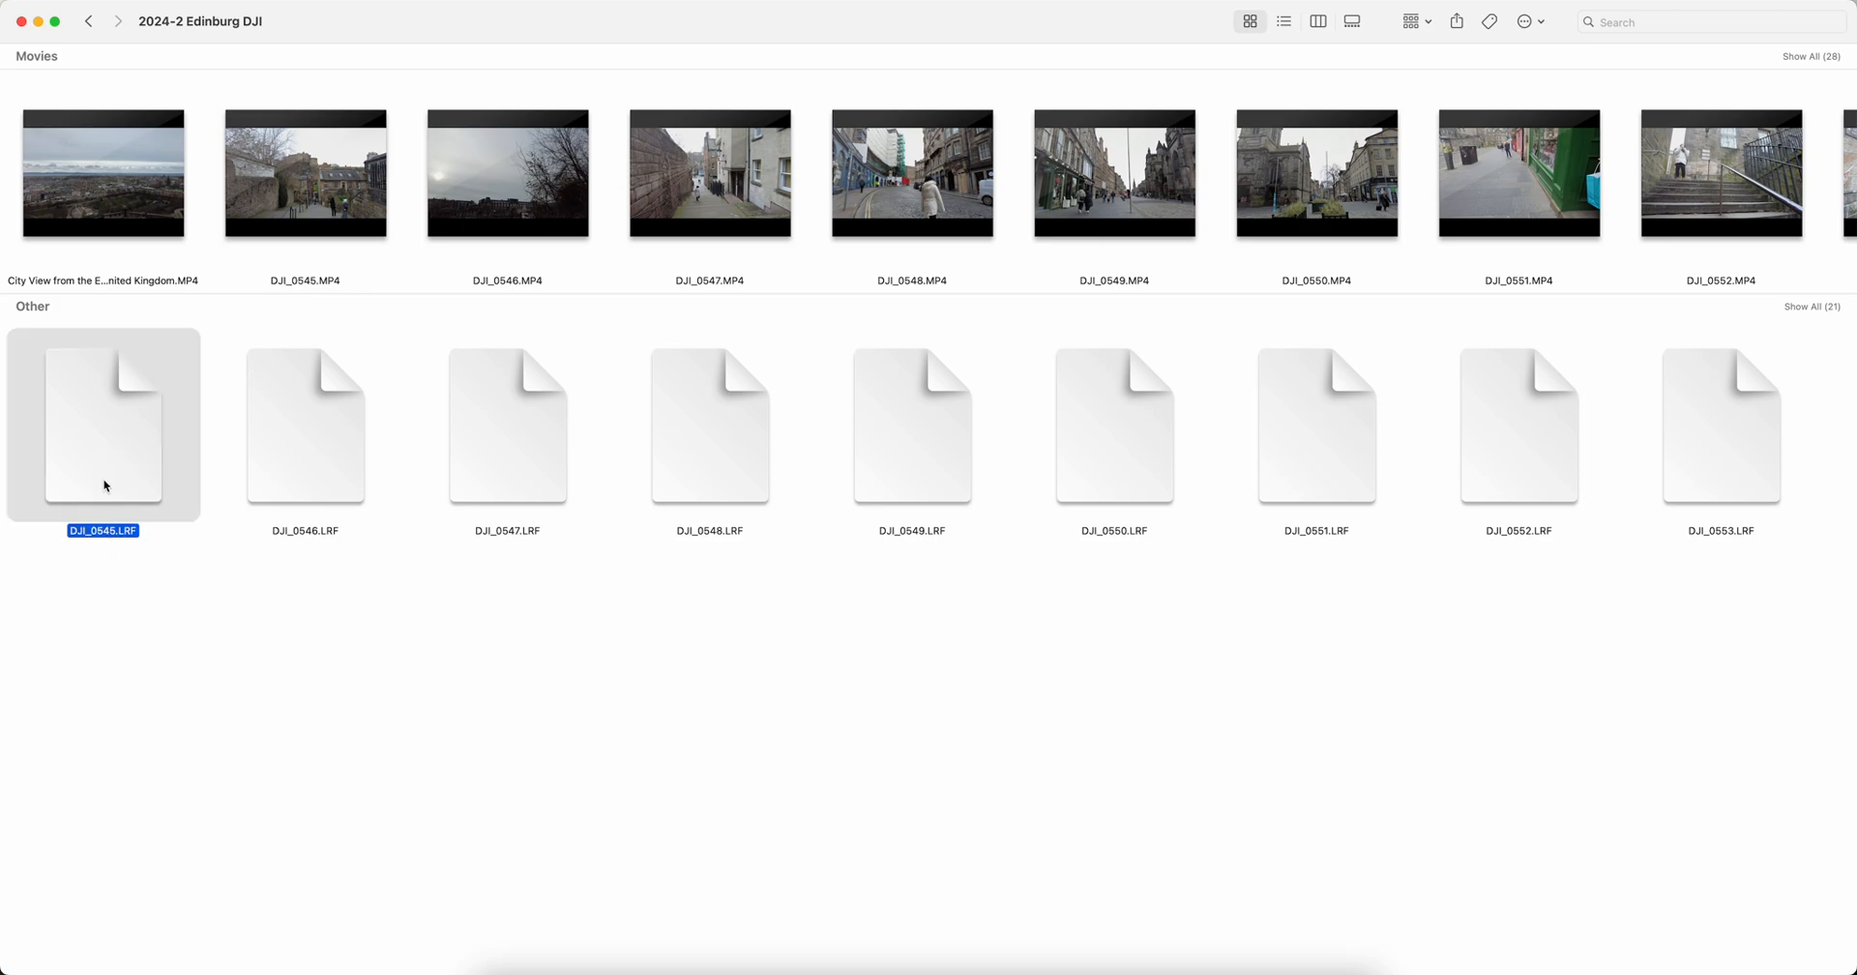
mouse_move(305, 175)
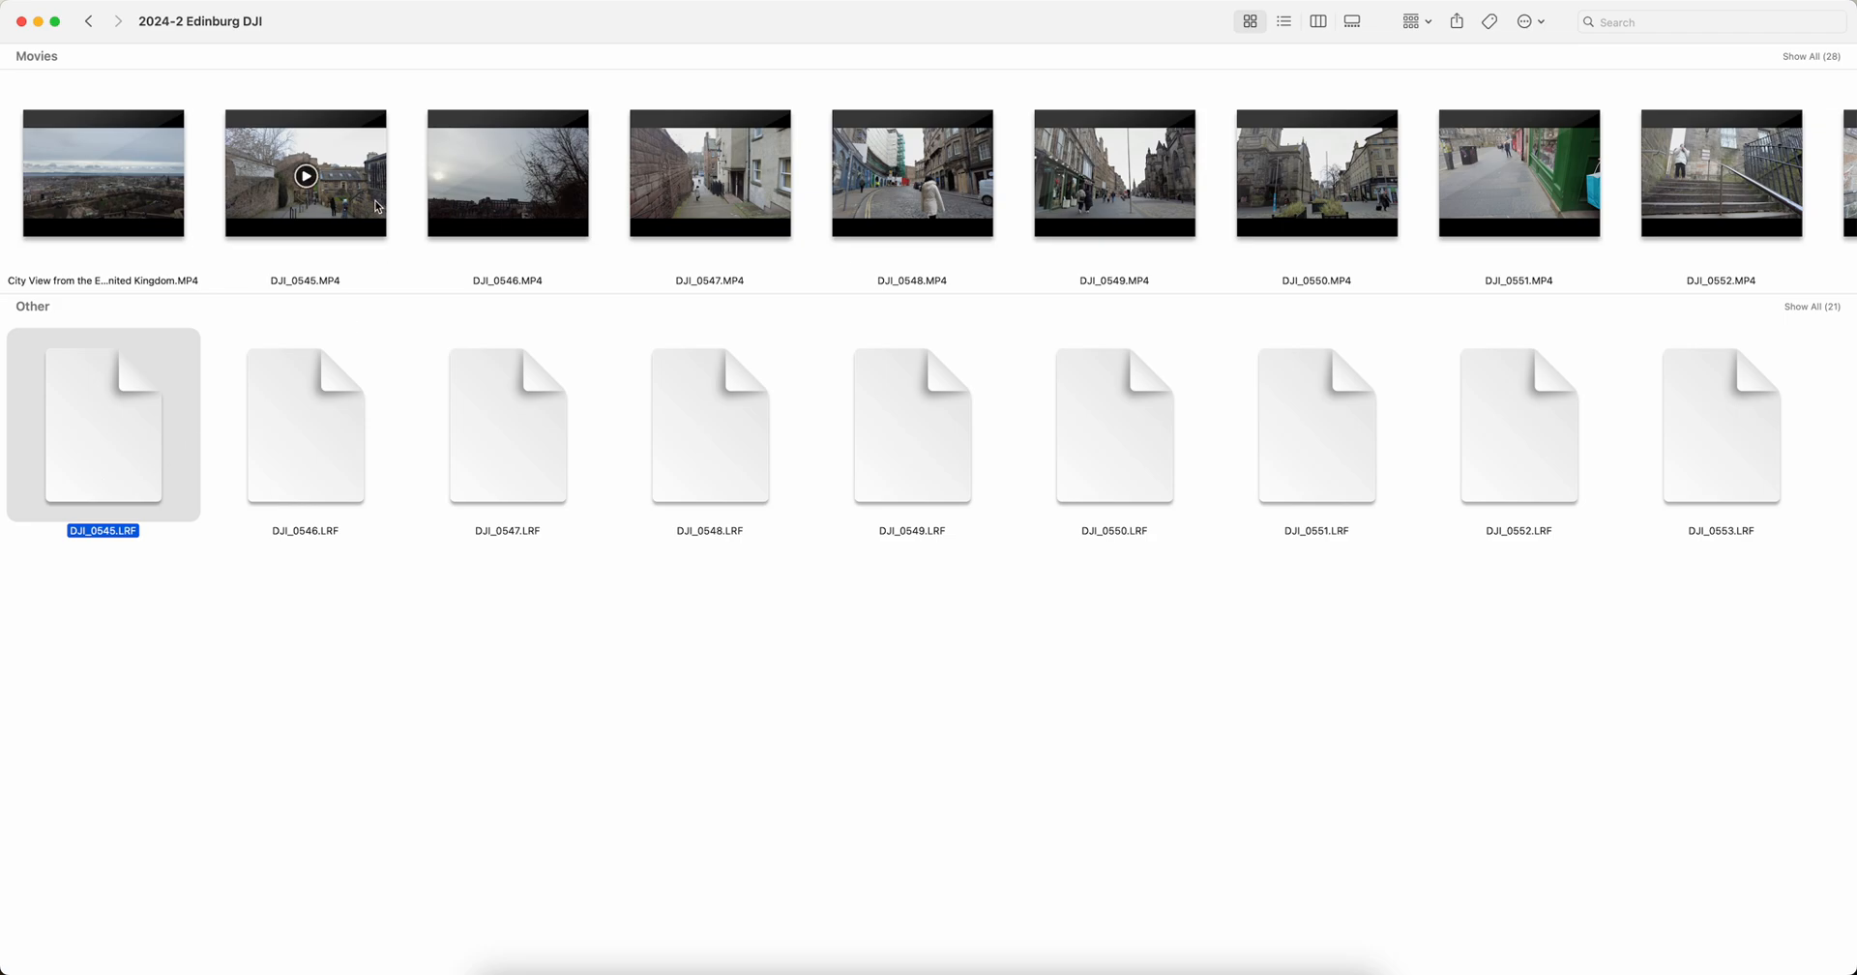
left_click(305, 174)
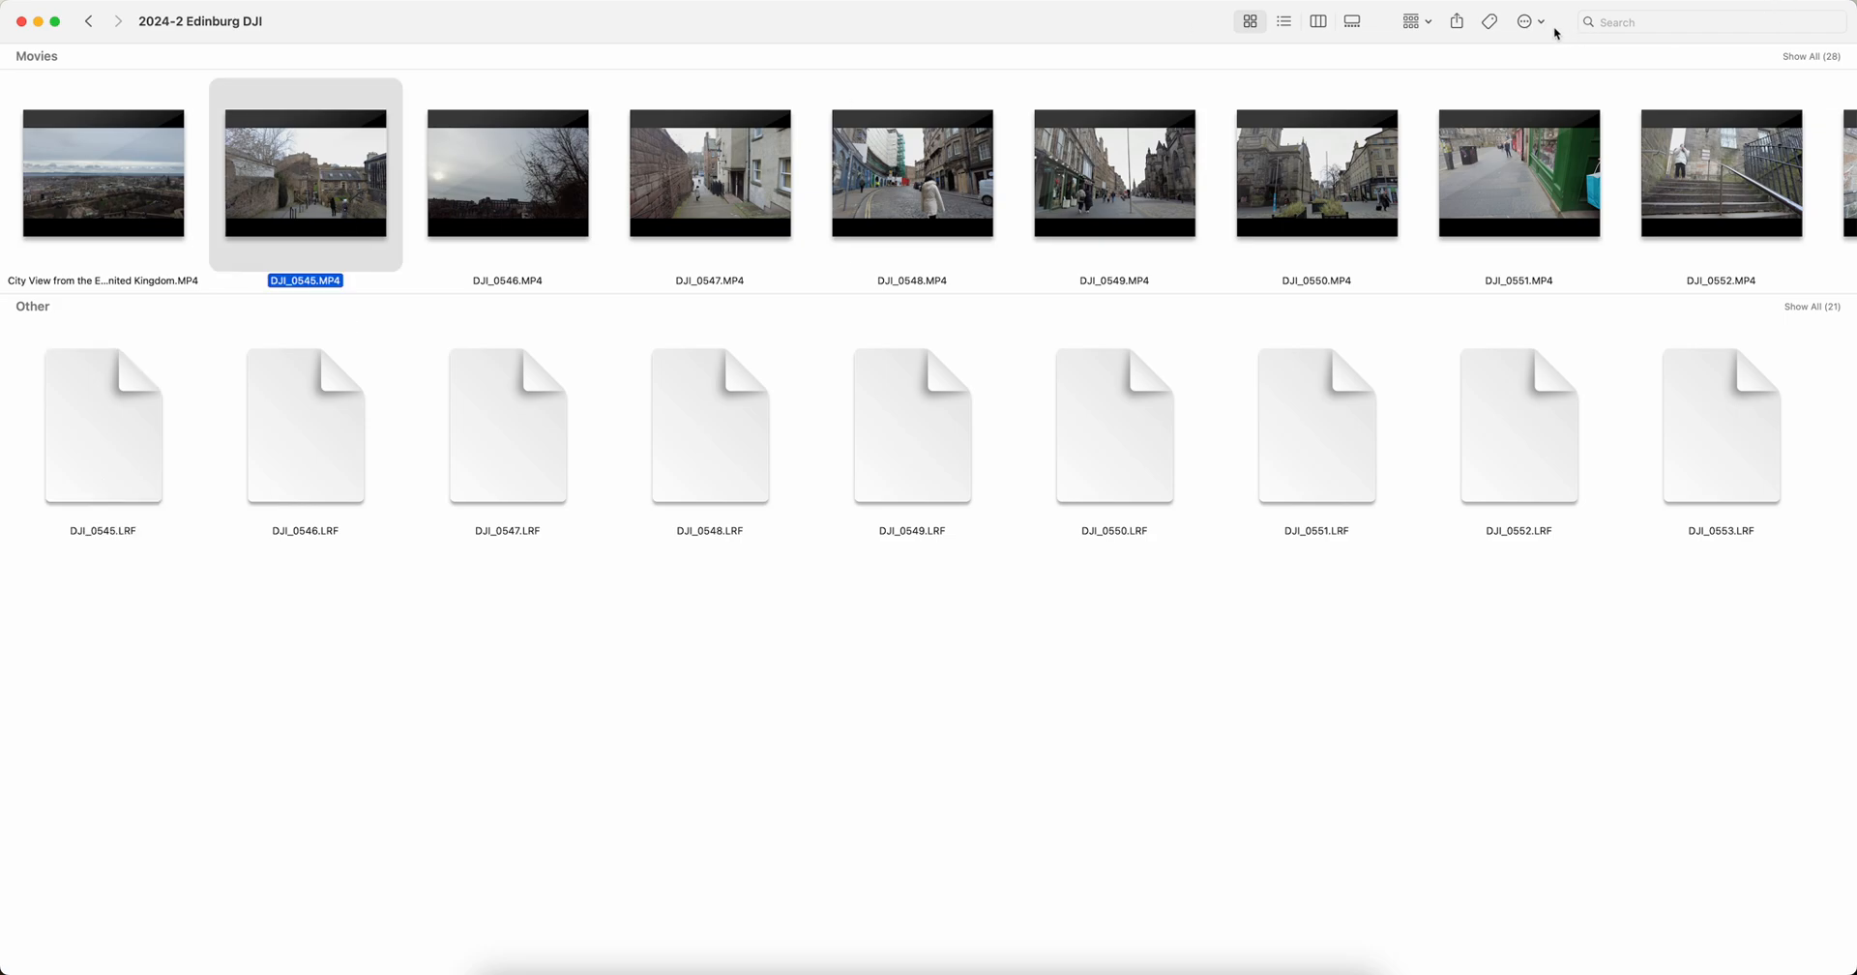
left_click(1524, 21)
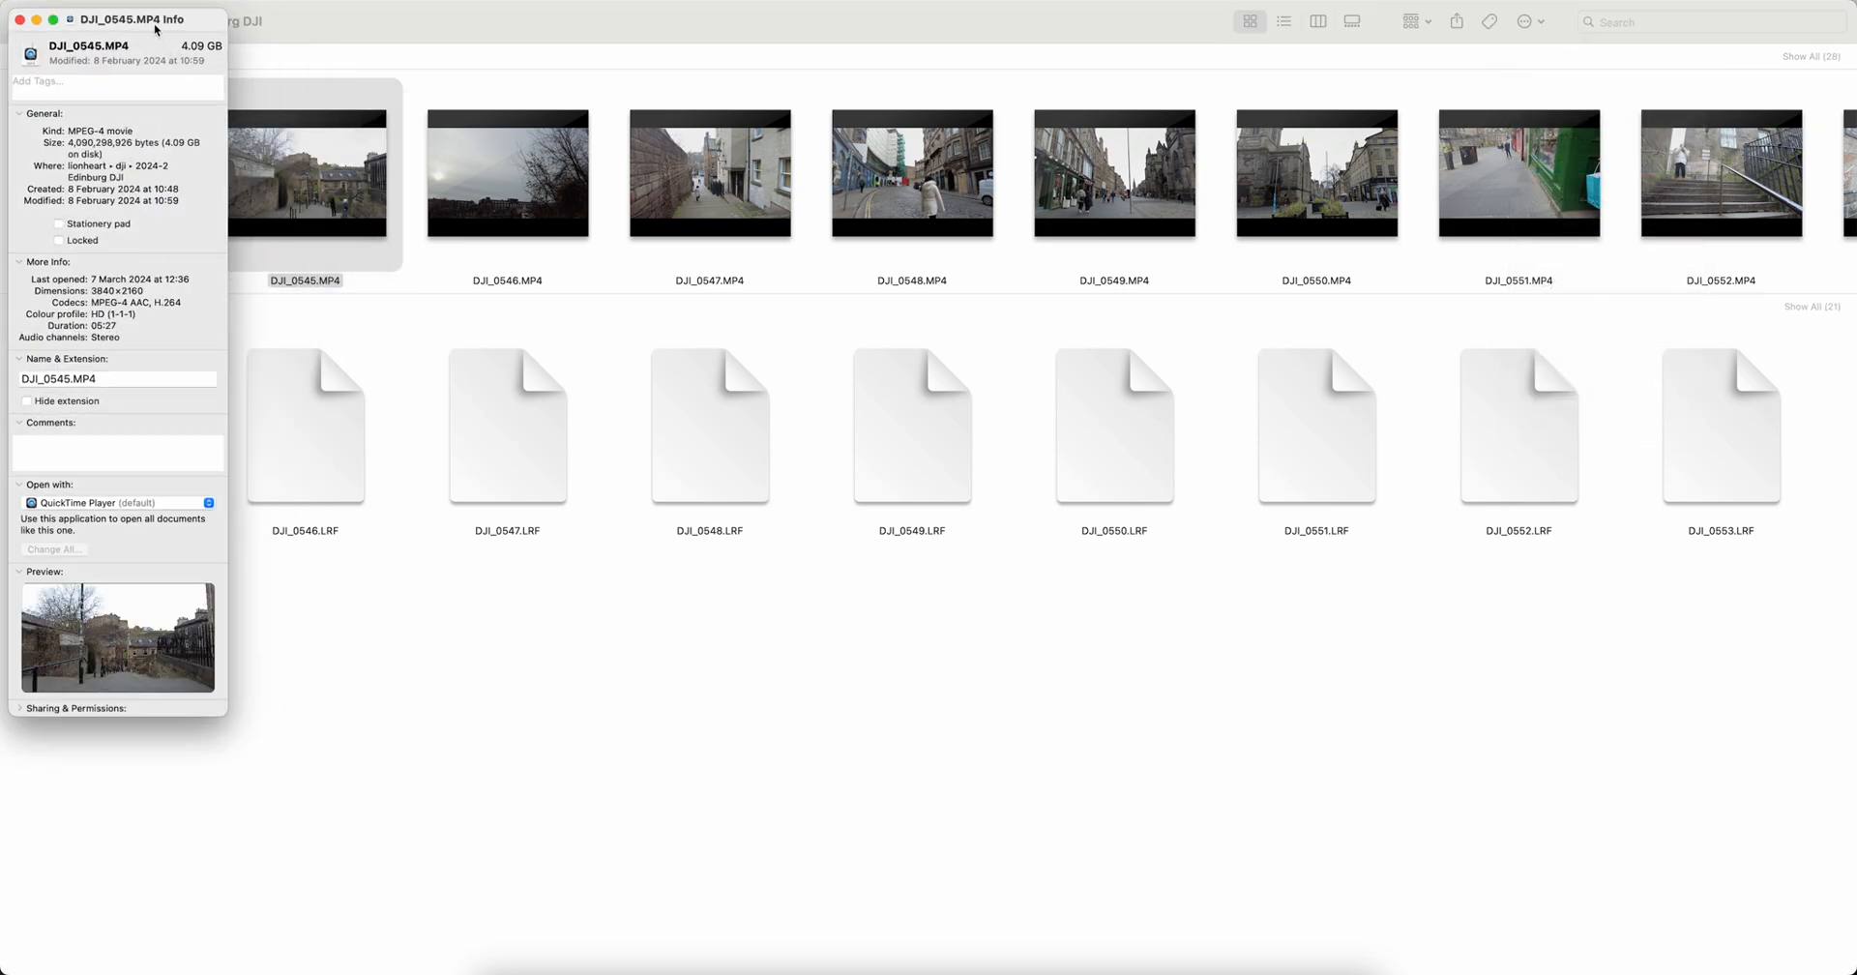
left_click_drag(131, 20, 586, 114)
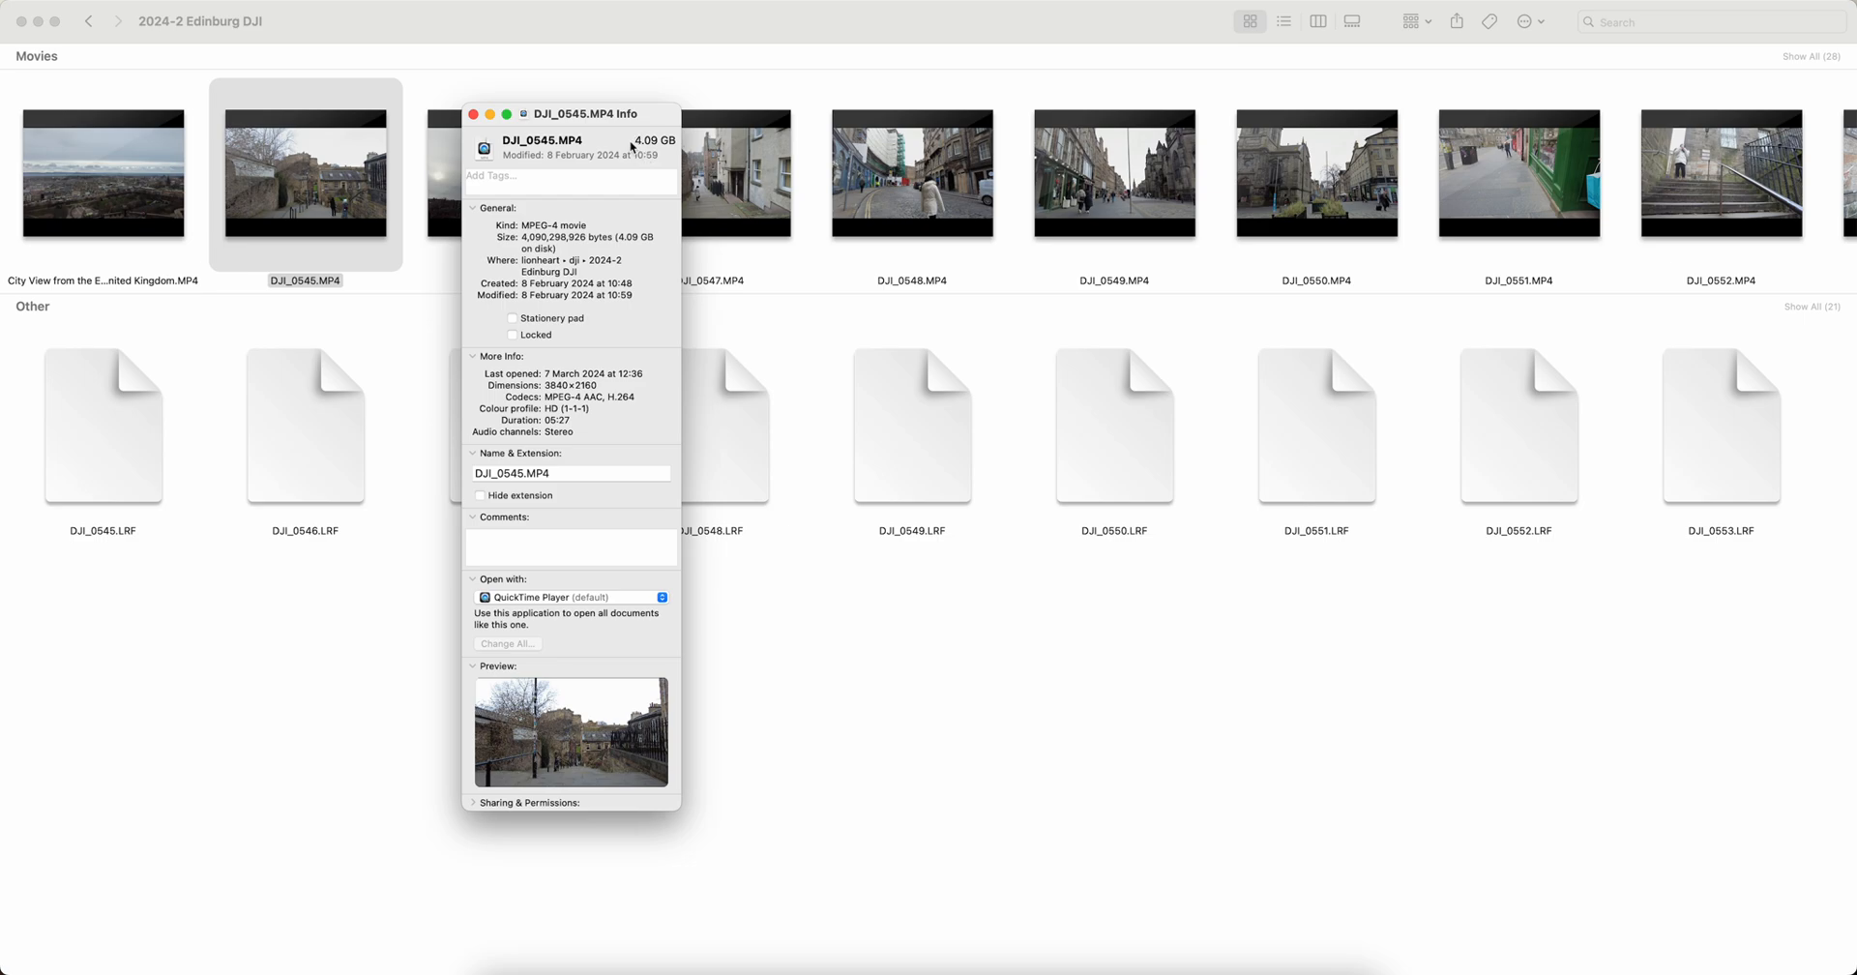
mouse_move(635, 144)
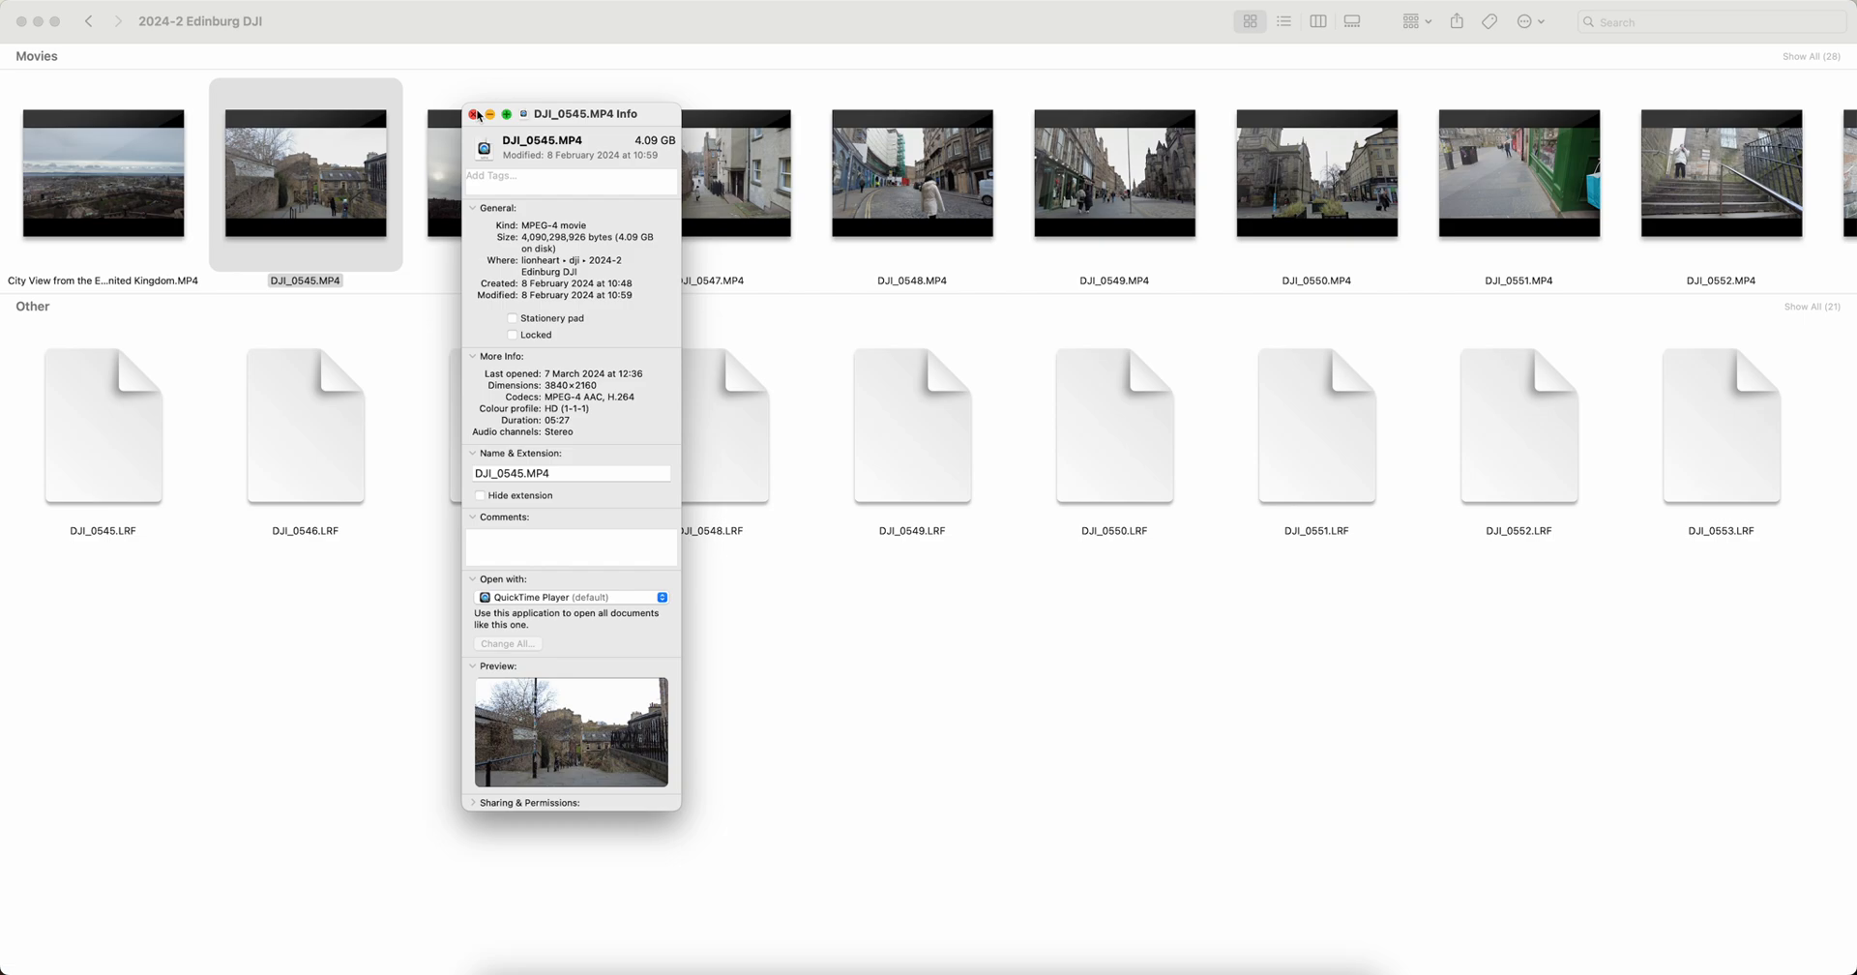
left_click(475, 114)
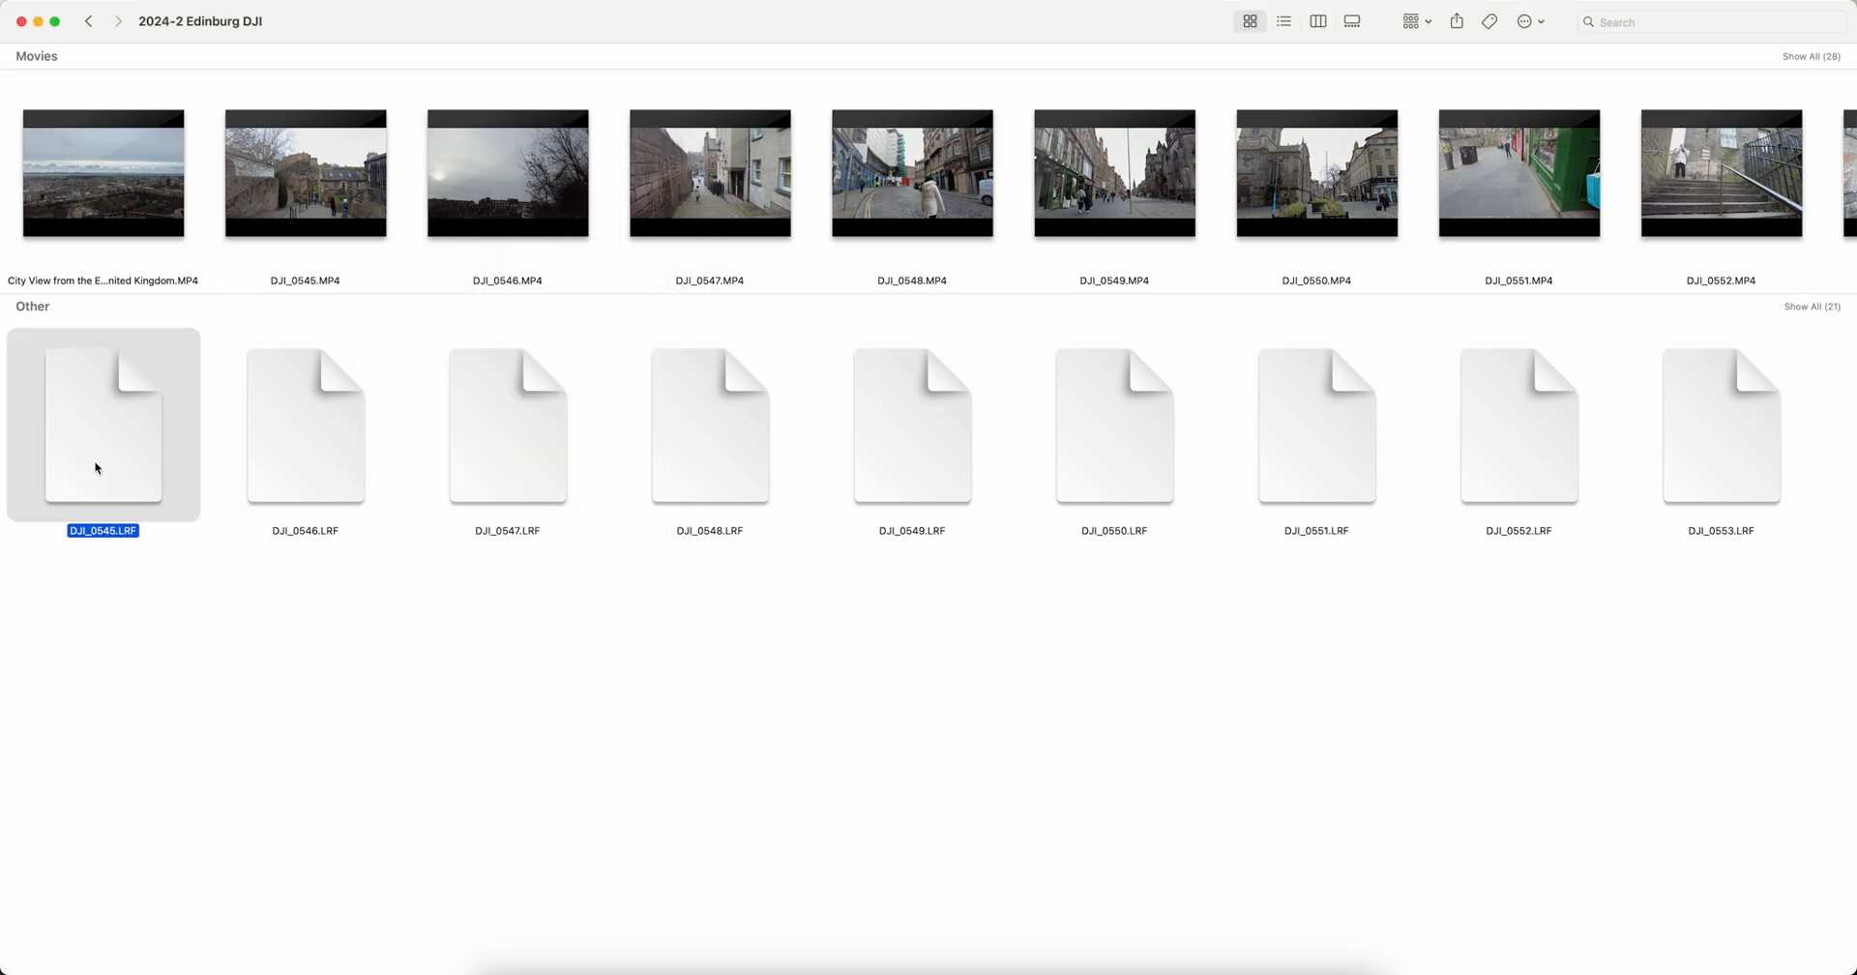
Step: Check DJI_0545.LRF's Get Info details, then bring the DJI web page forward
left_click(1529, 21)
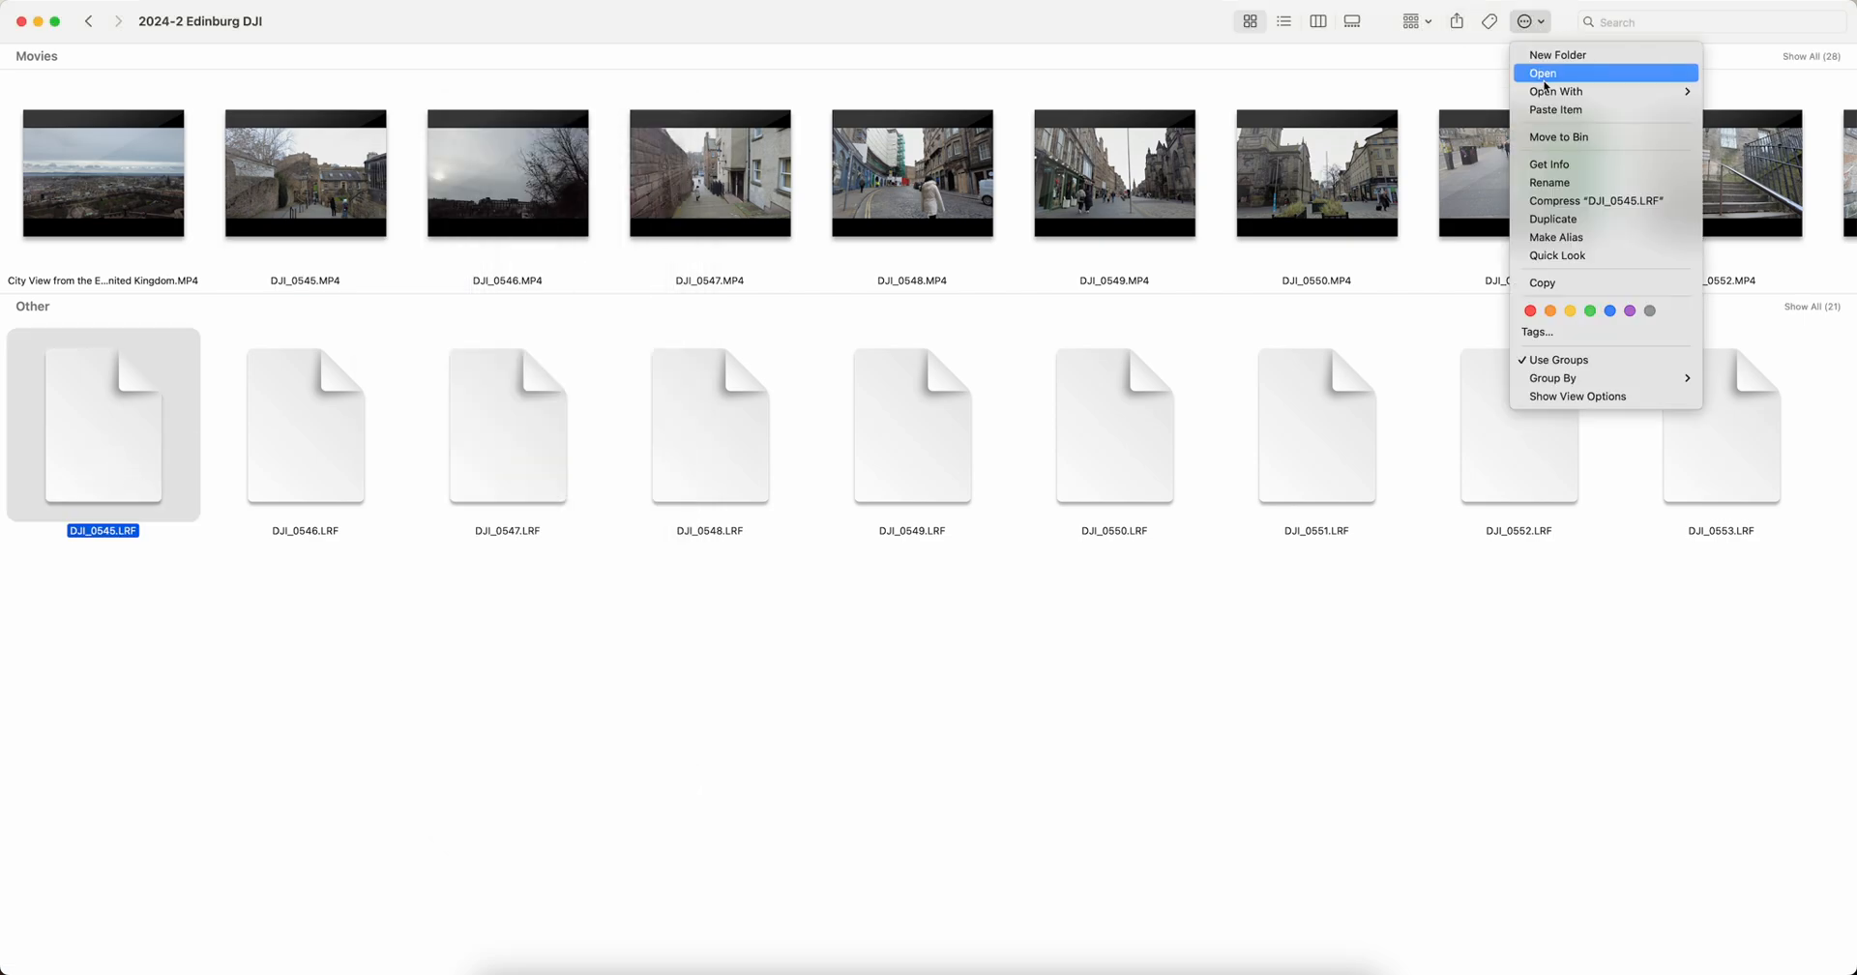
left_click(326, 694)
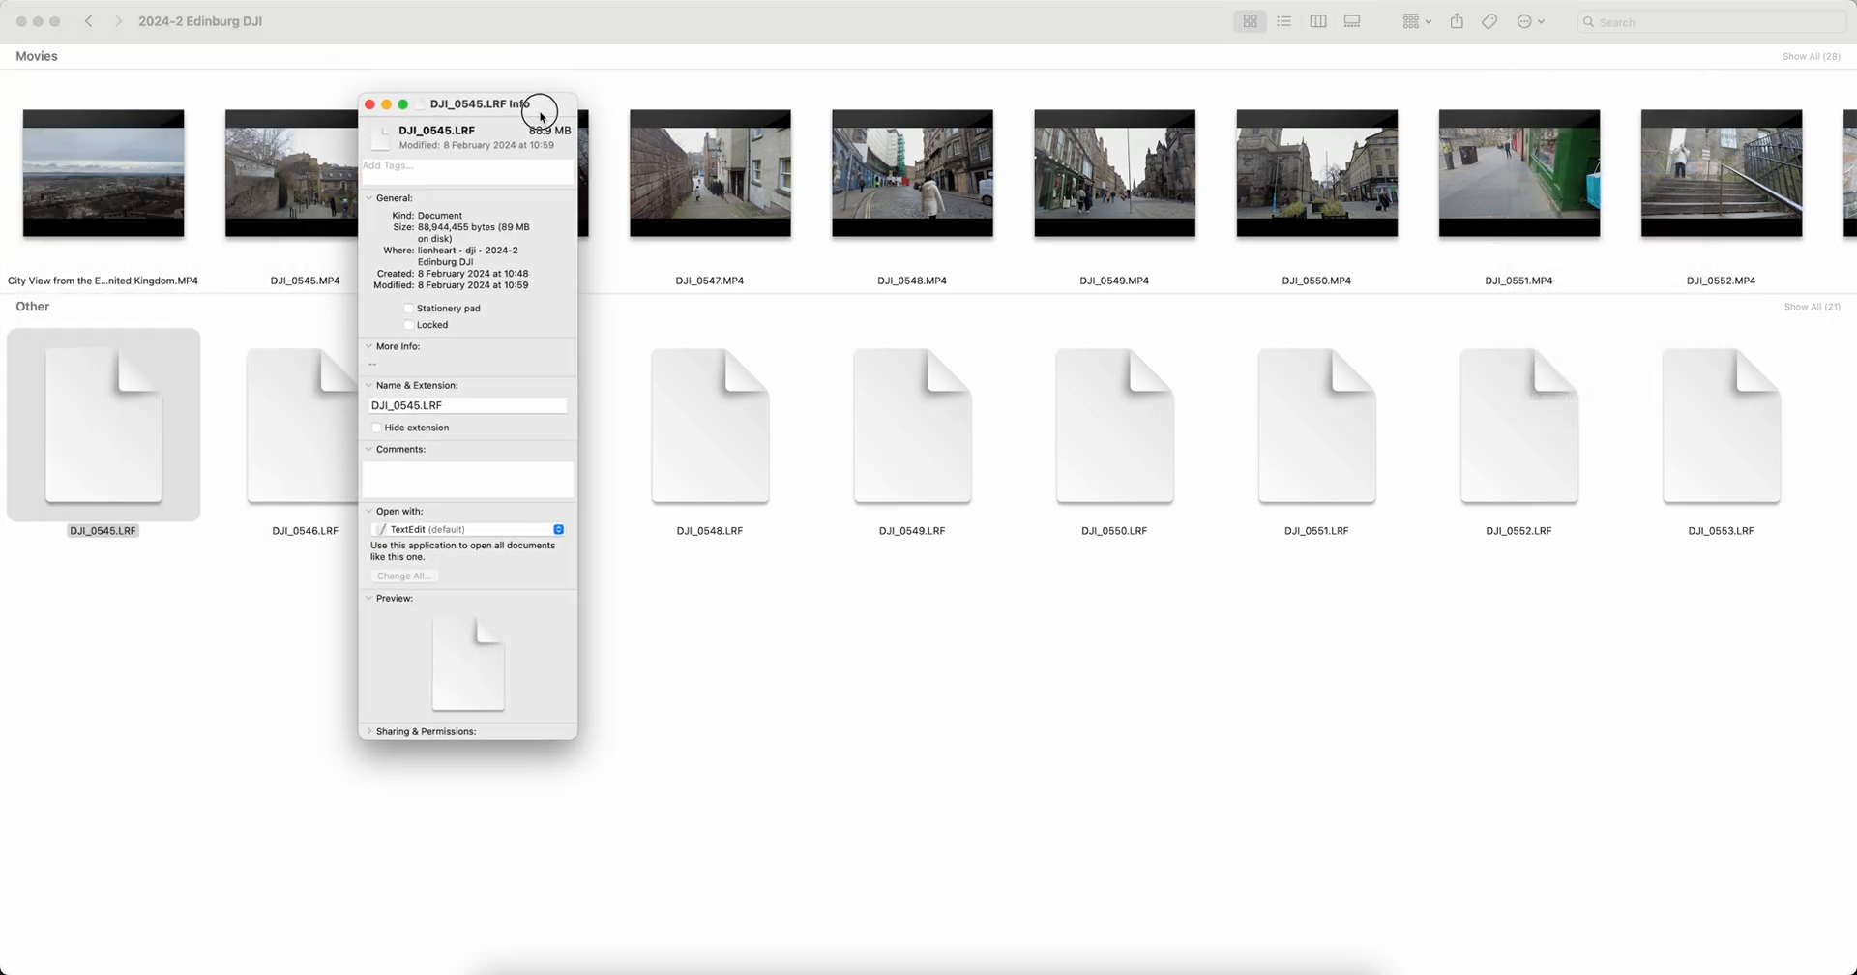
left_click(370, 104)
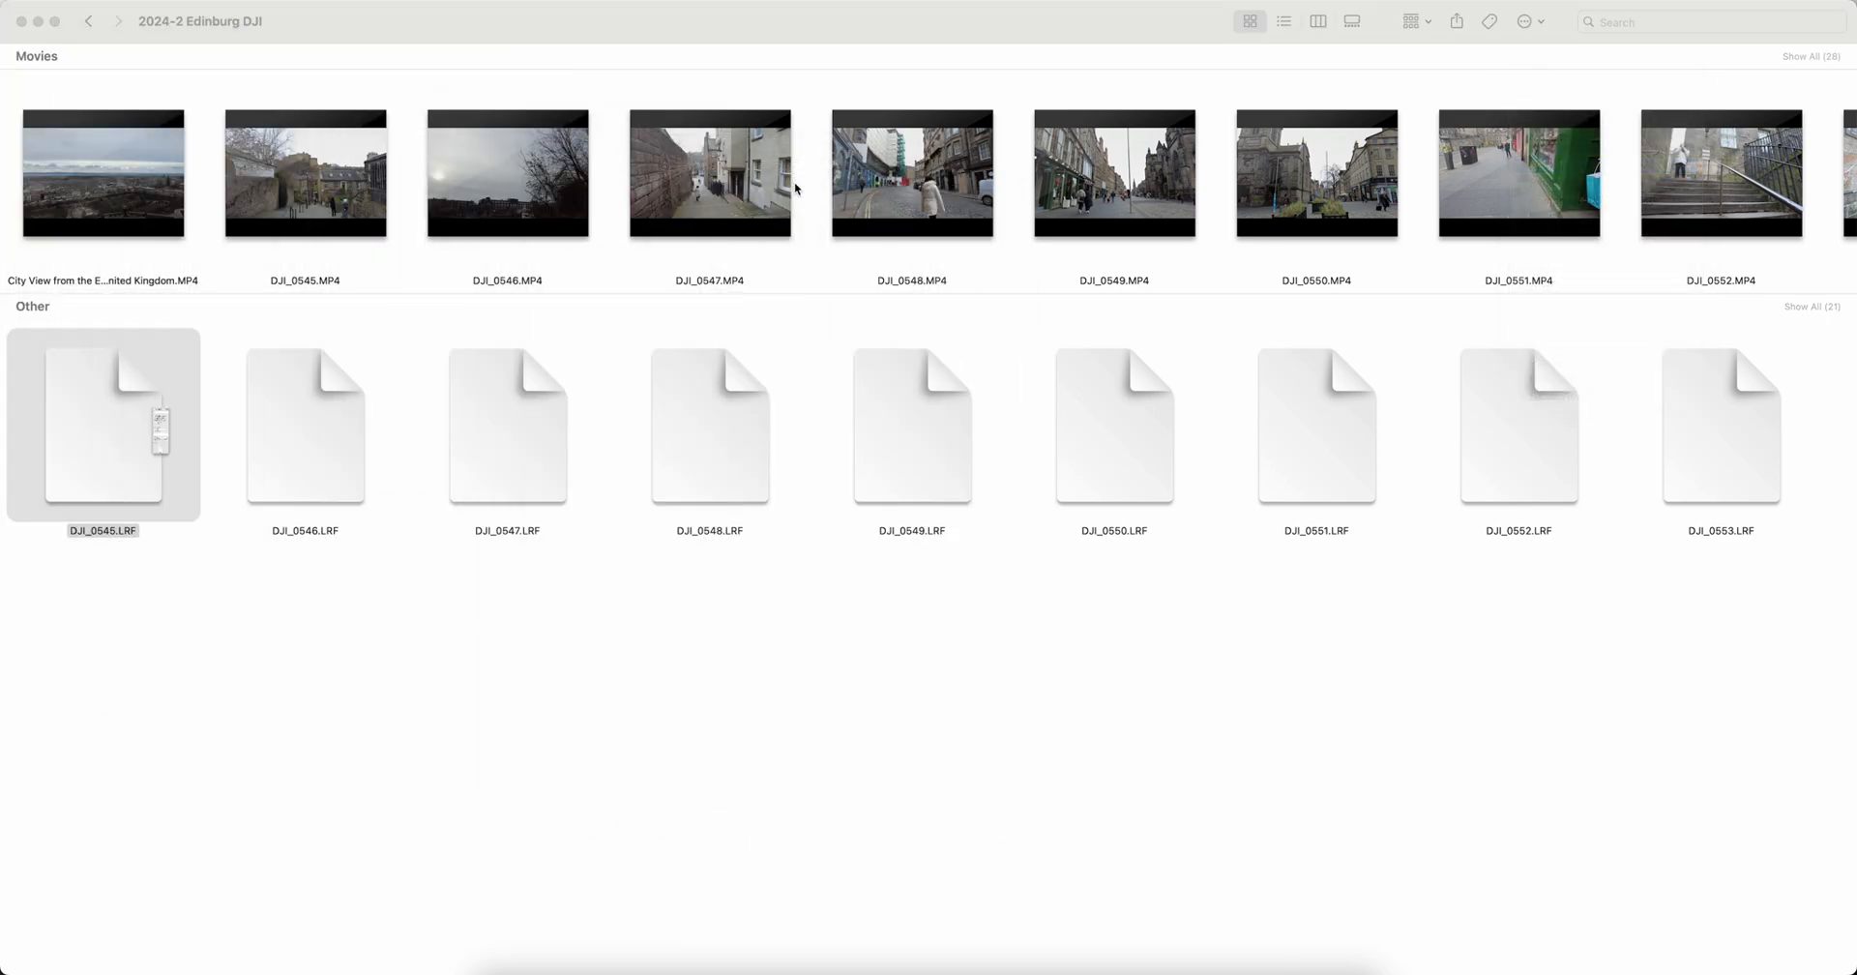
left_click(102, 529)
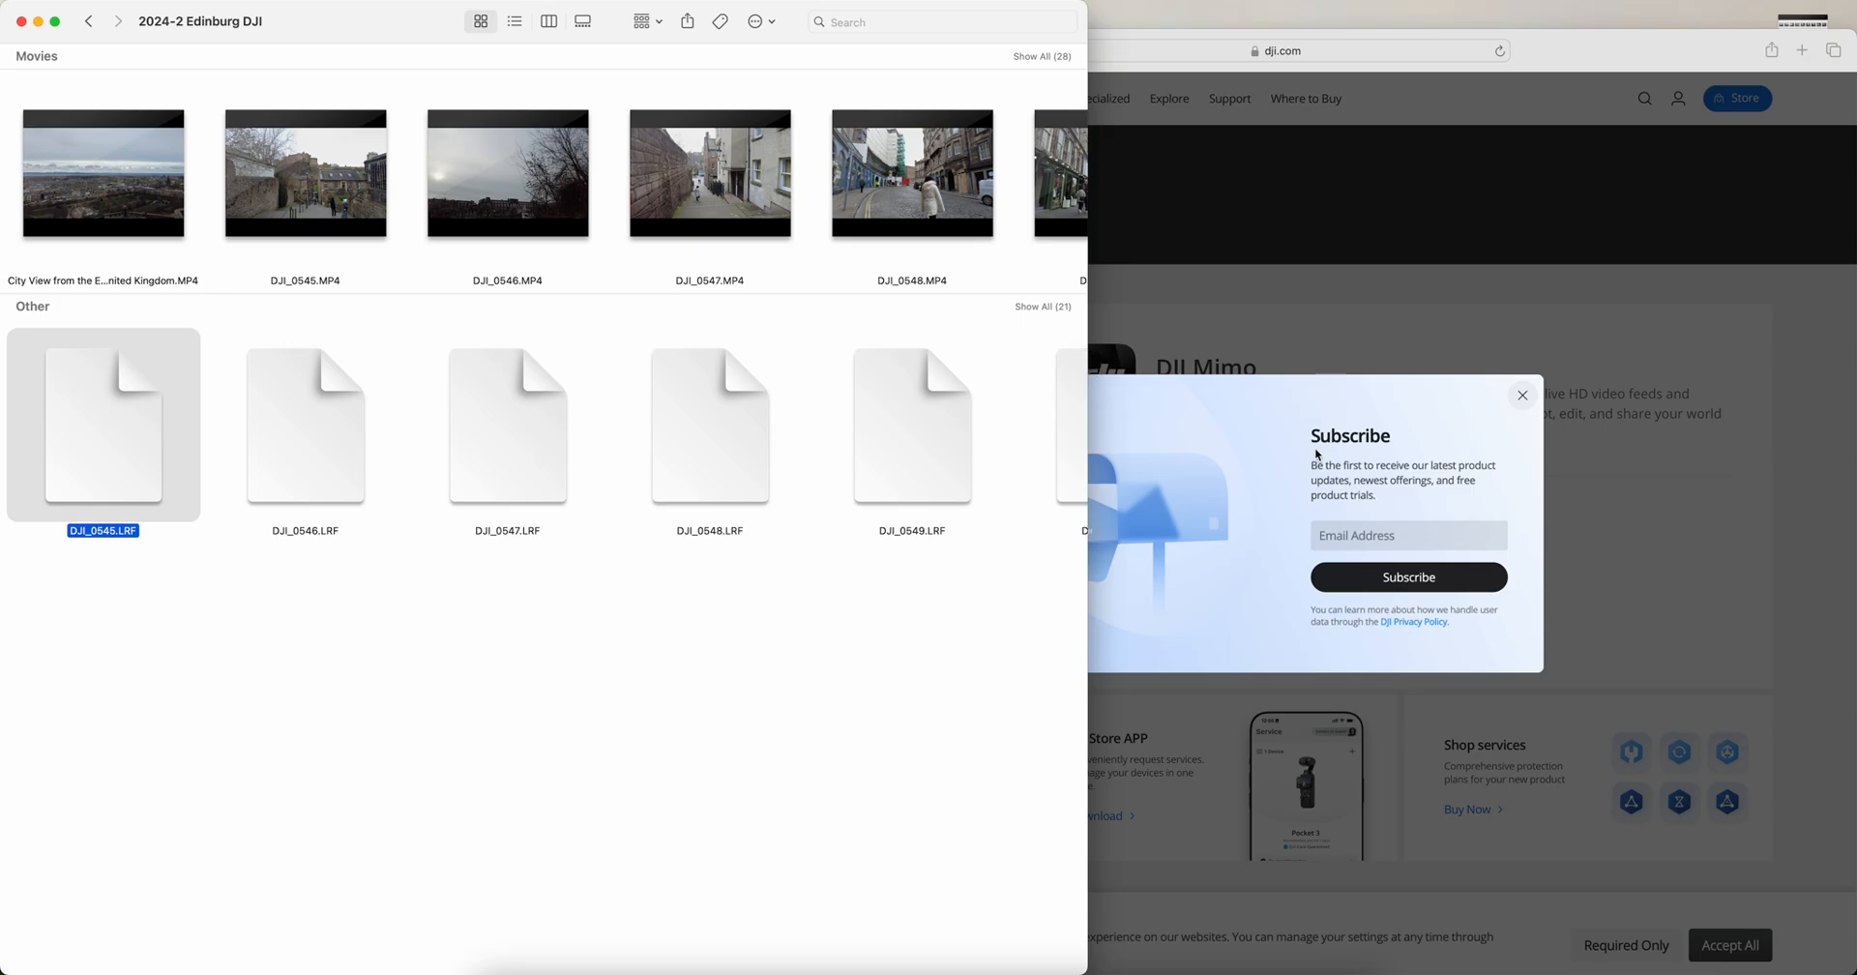
Step: Dismiss the Subscribe pop-up on DJI's Download Center DJI Mimo page
left_click(1524, 395)
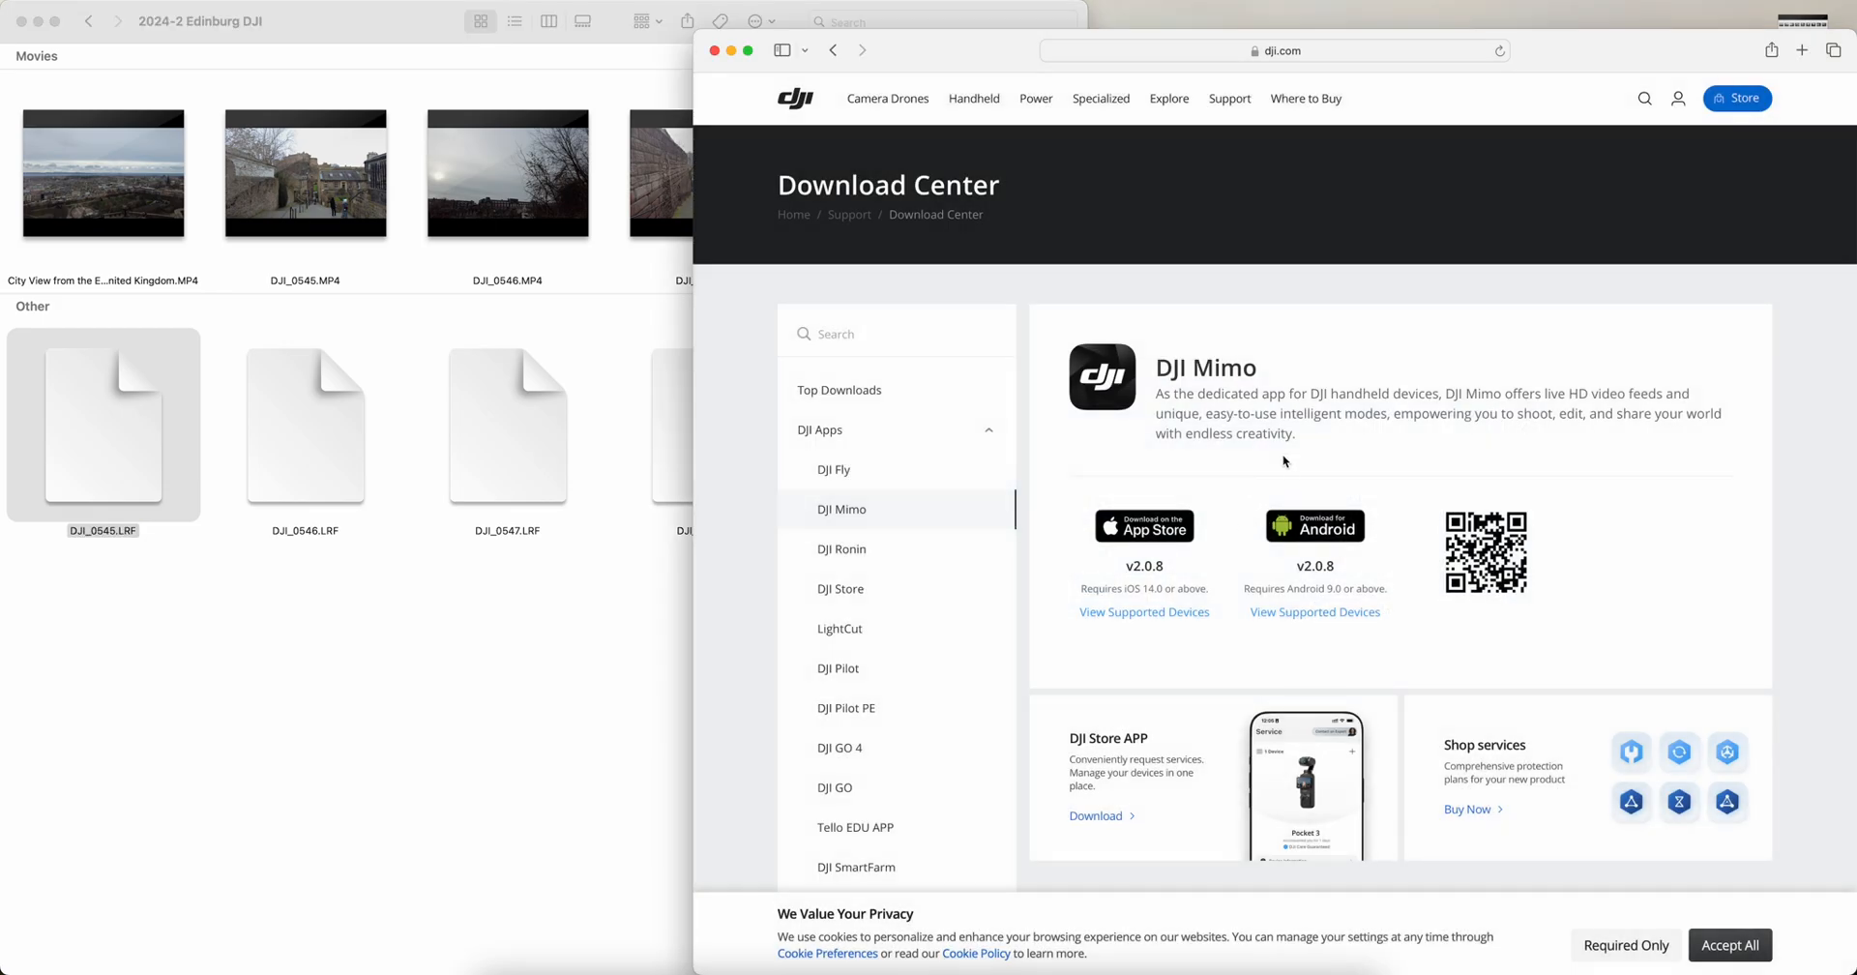
mouse_move(1440, 421)
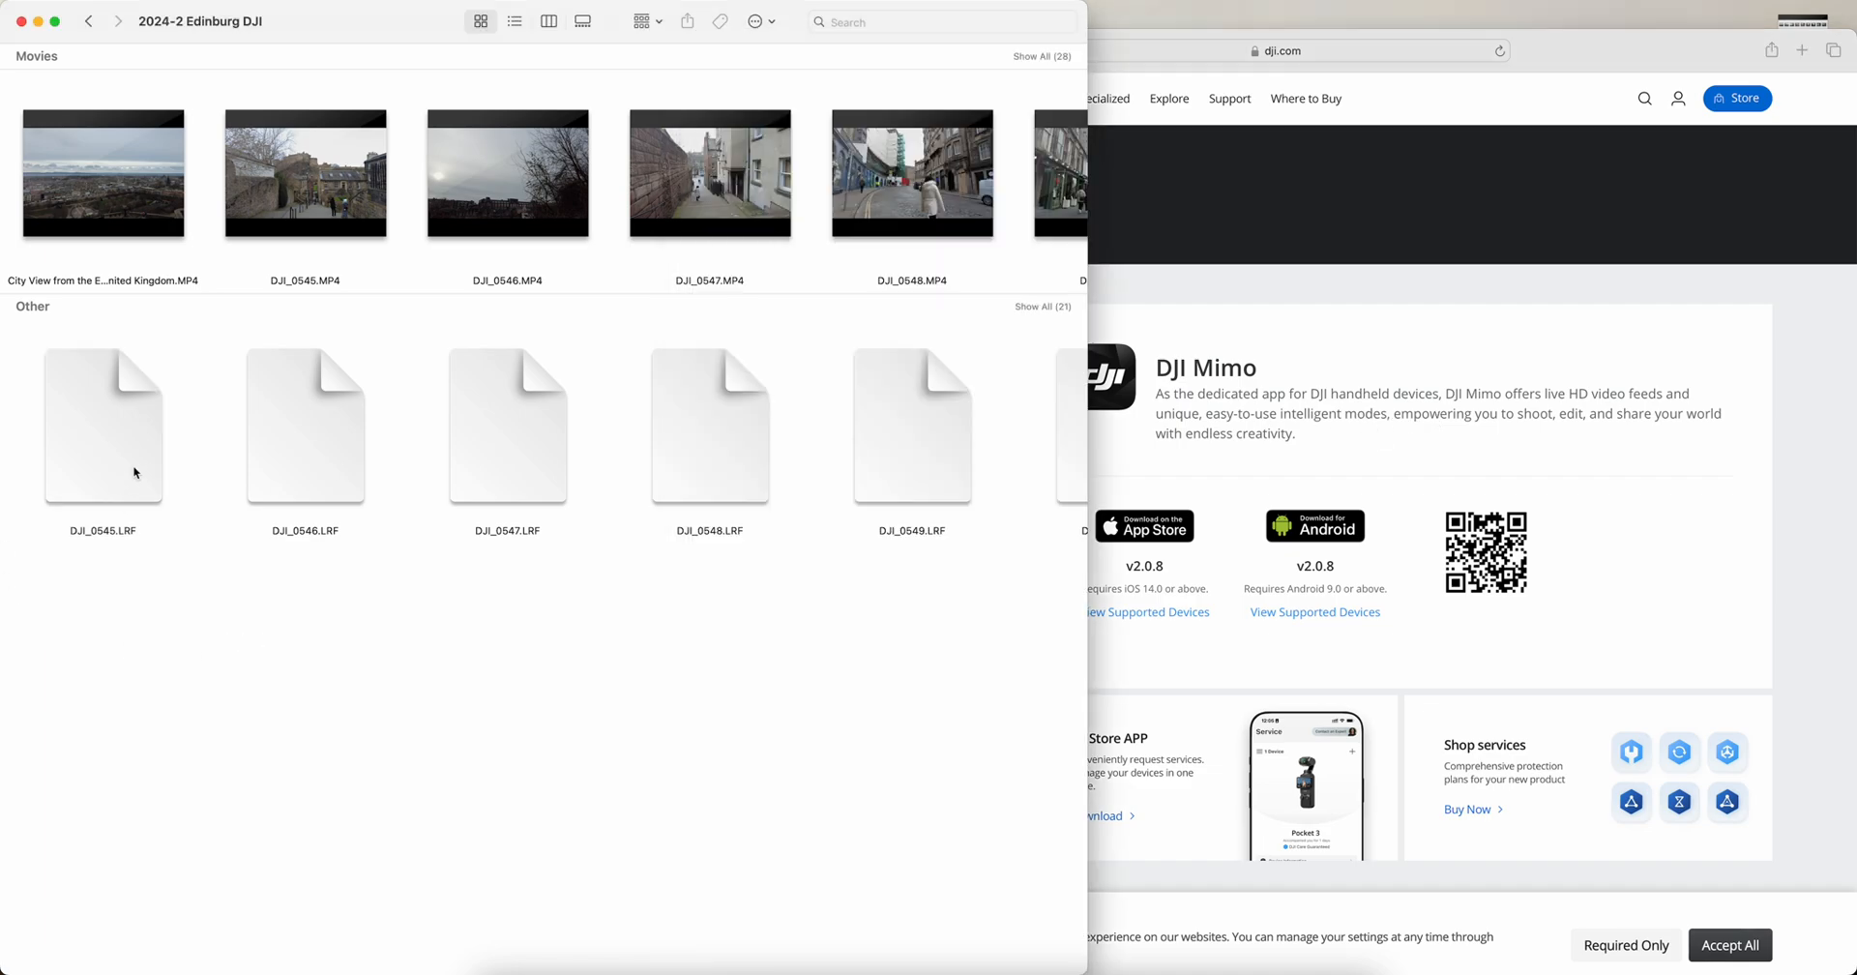
Step: Try opening DJI_0545.LRF and cancel the no-application warning
double_click(104, 424)
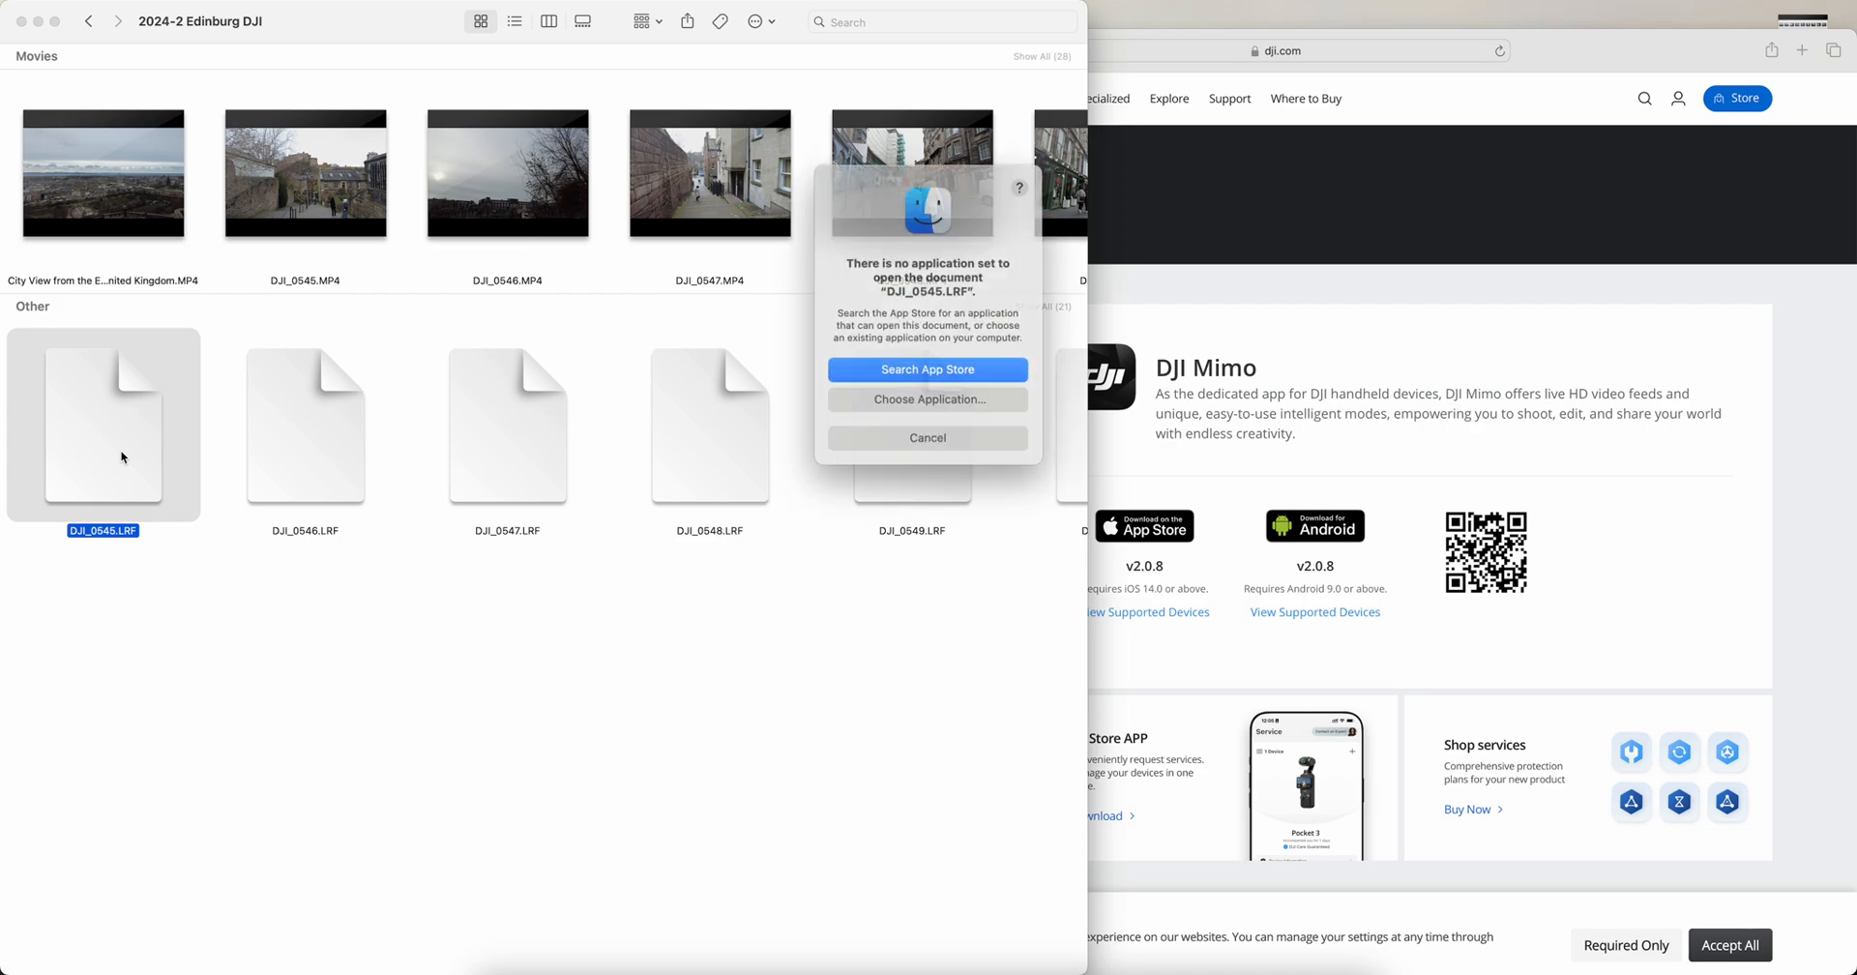
left_click(928, 438)
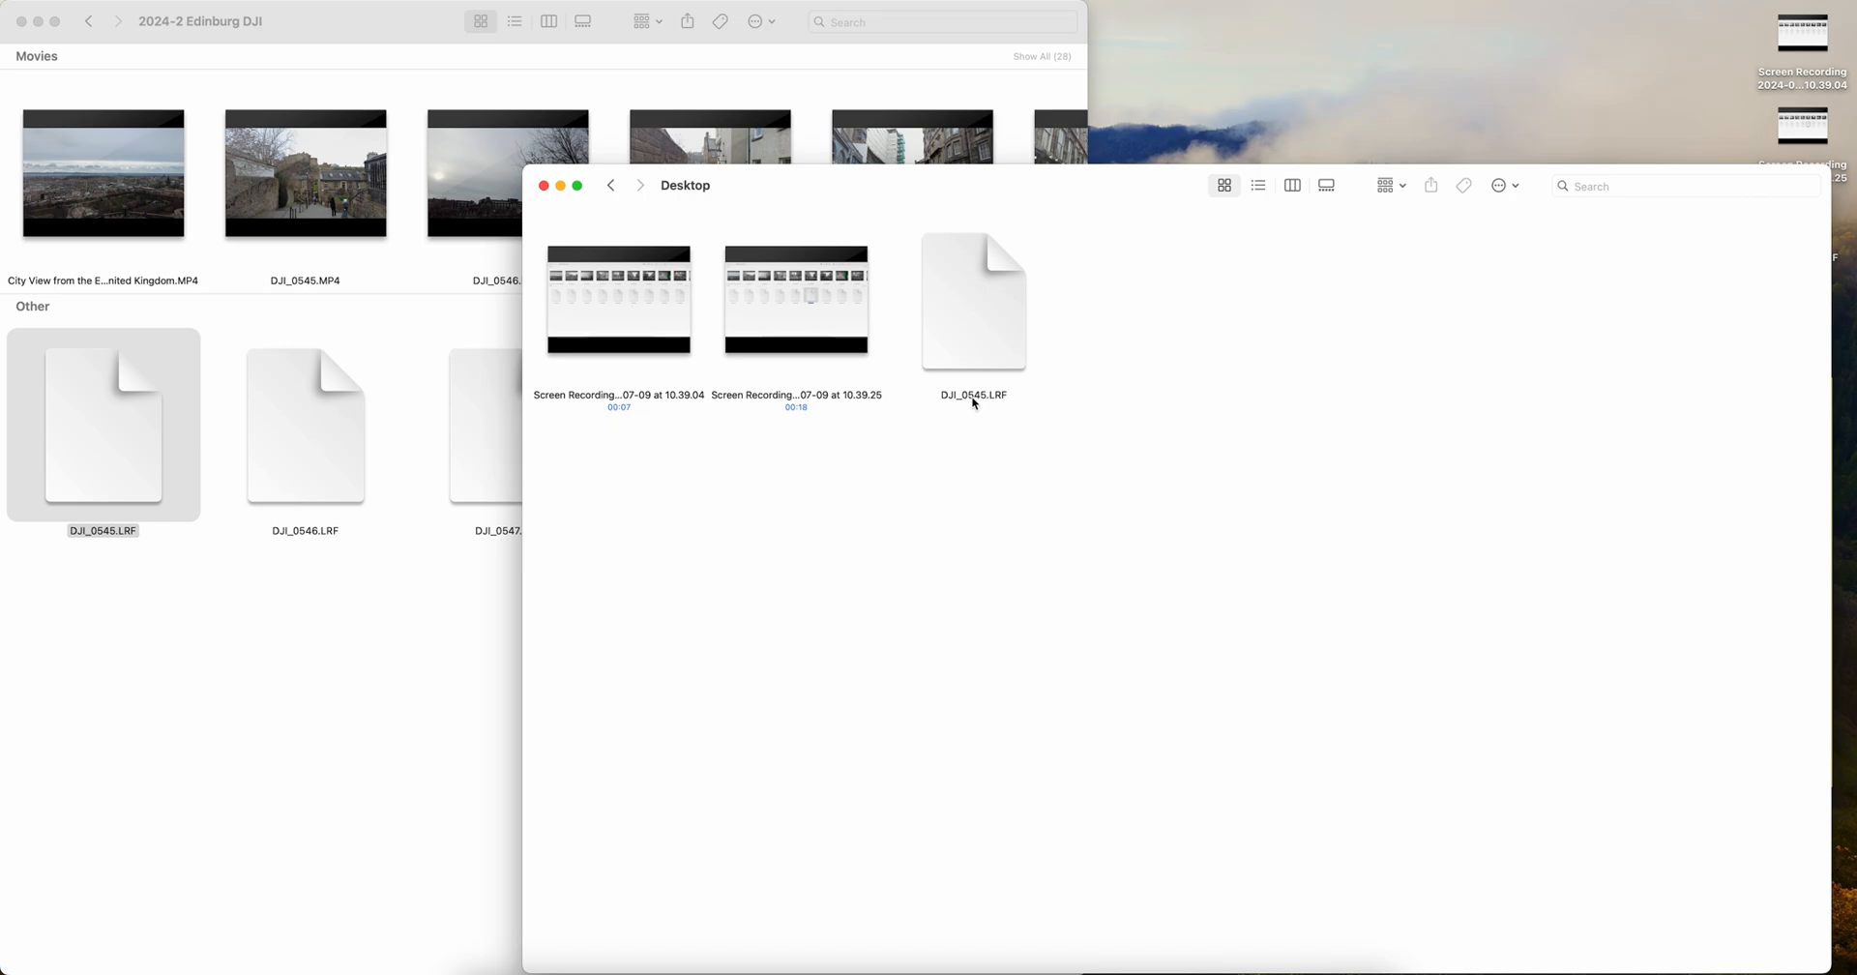
Step: Rename the Desktop copy from .LRF to DJI_0545.mp4 and play it
left_click(972, 300)
type("mp4")
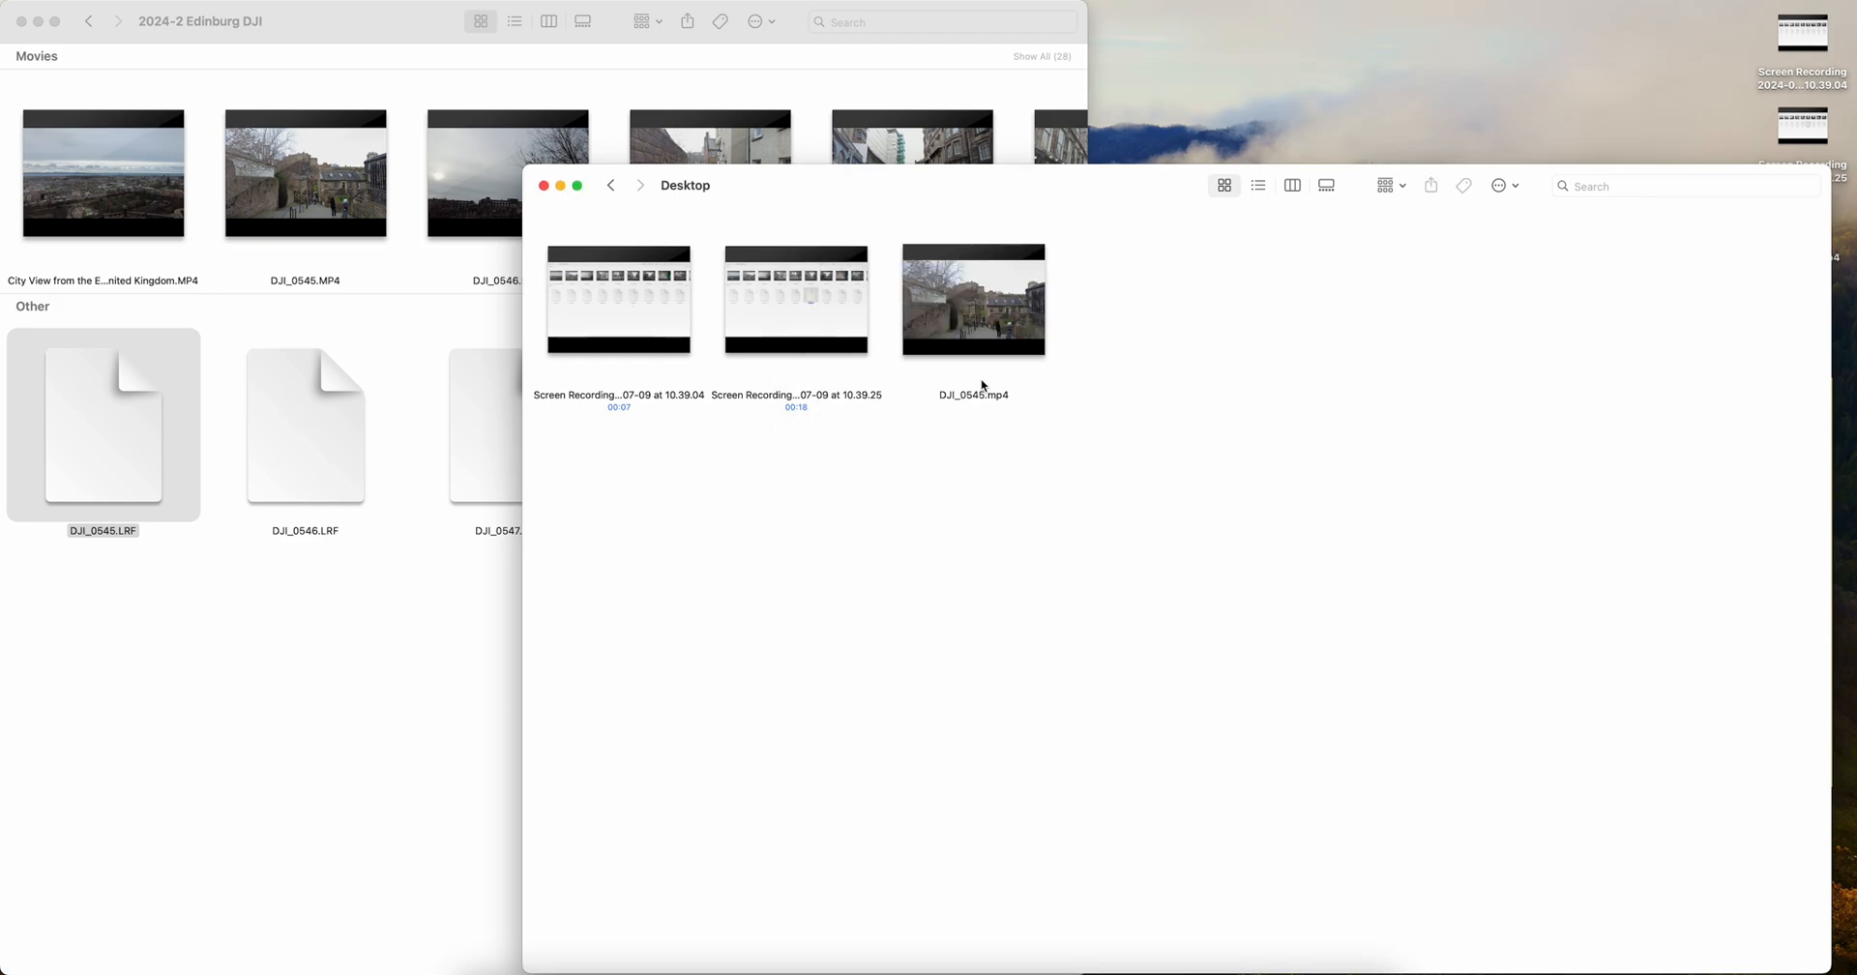
left_click(972, 300)
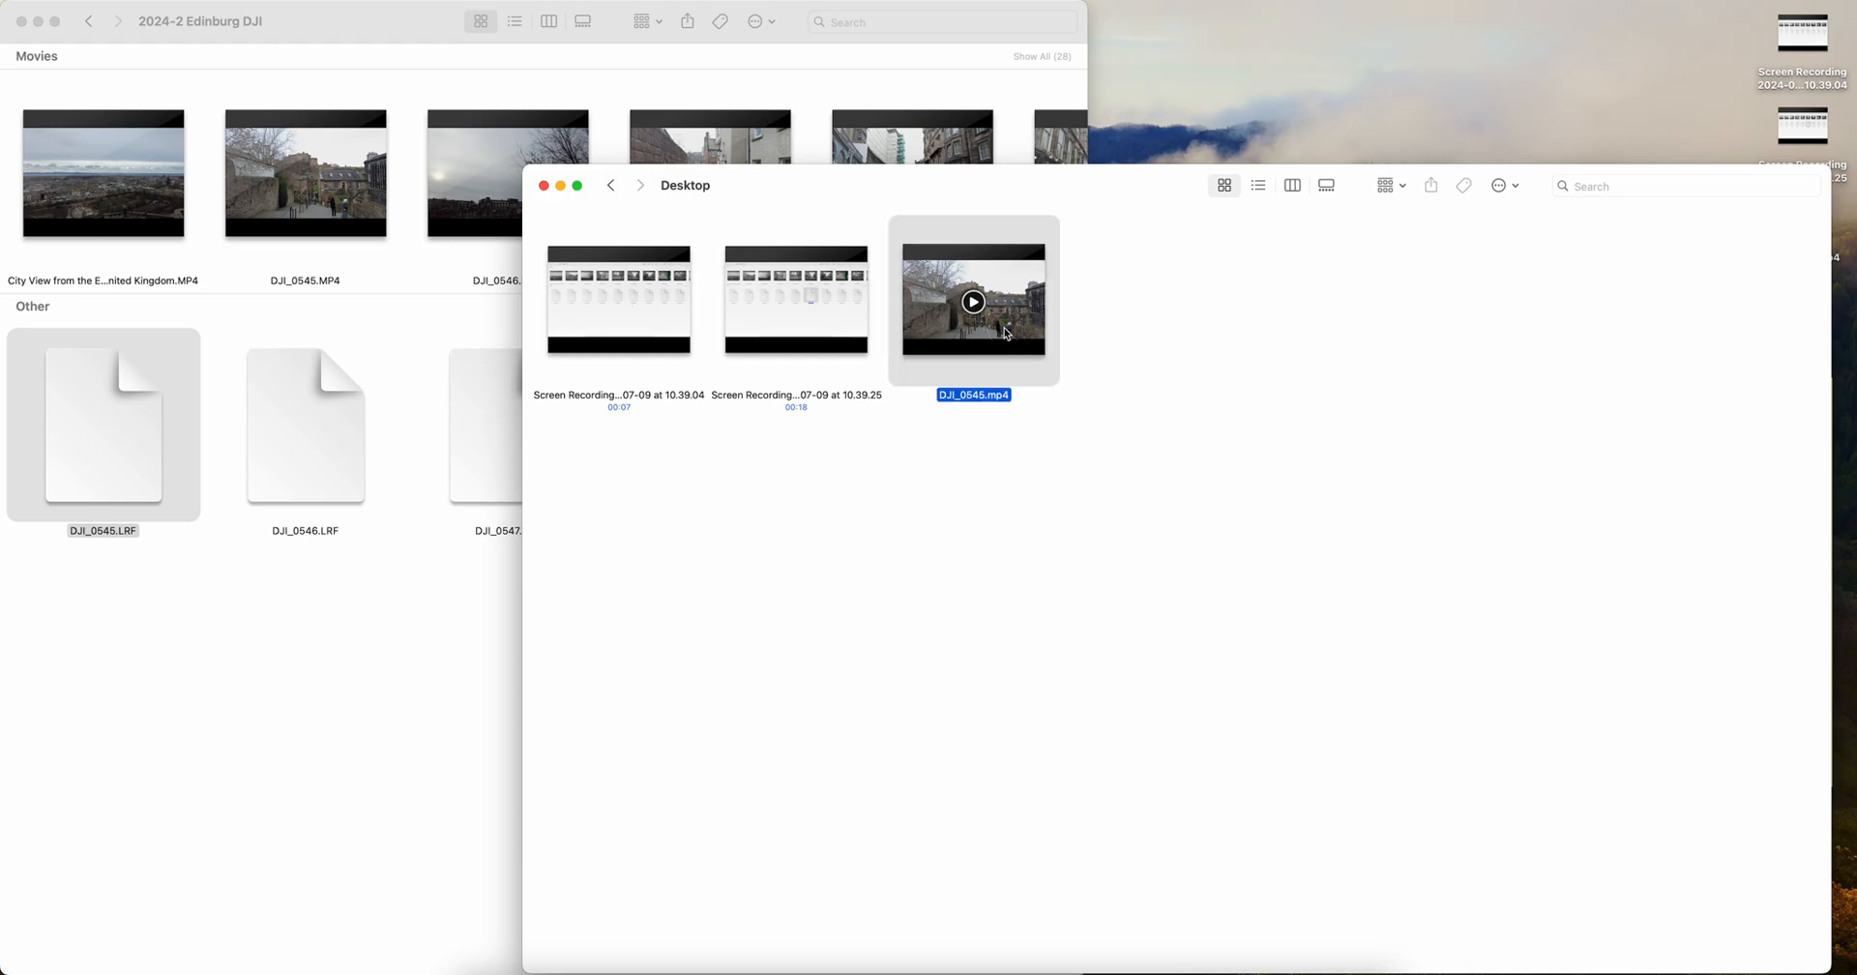
key("space")
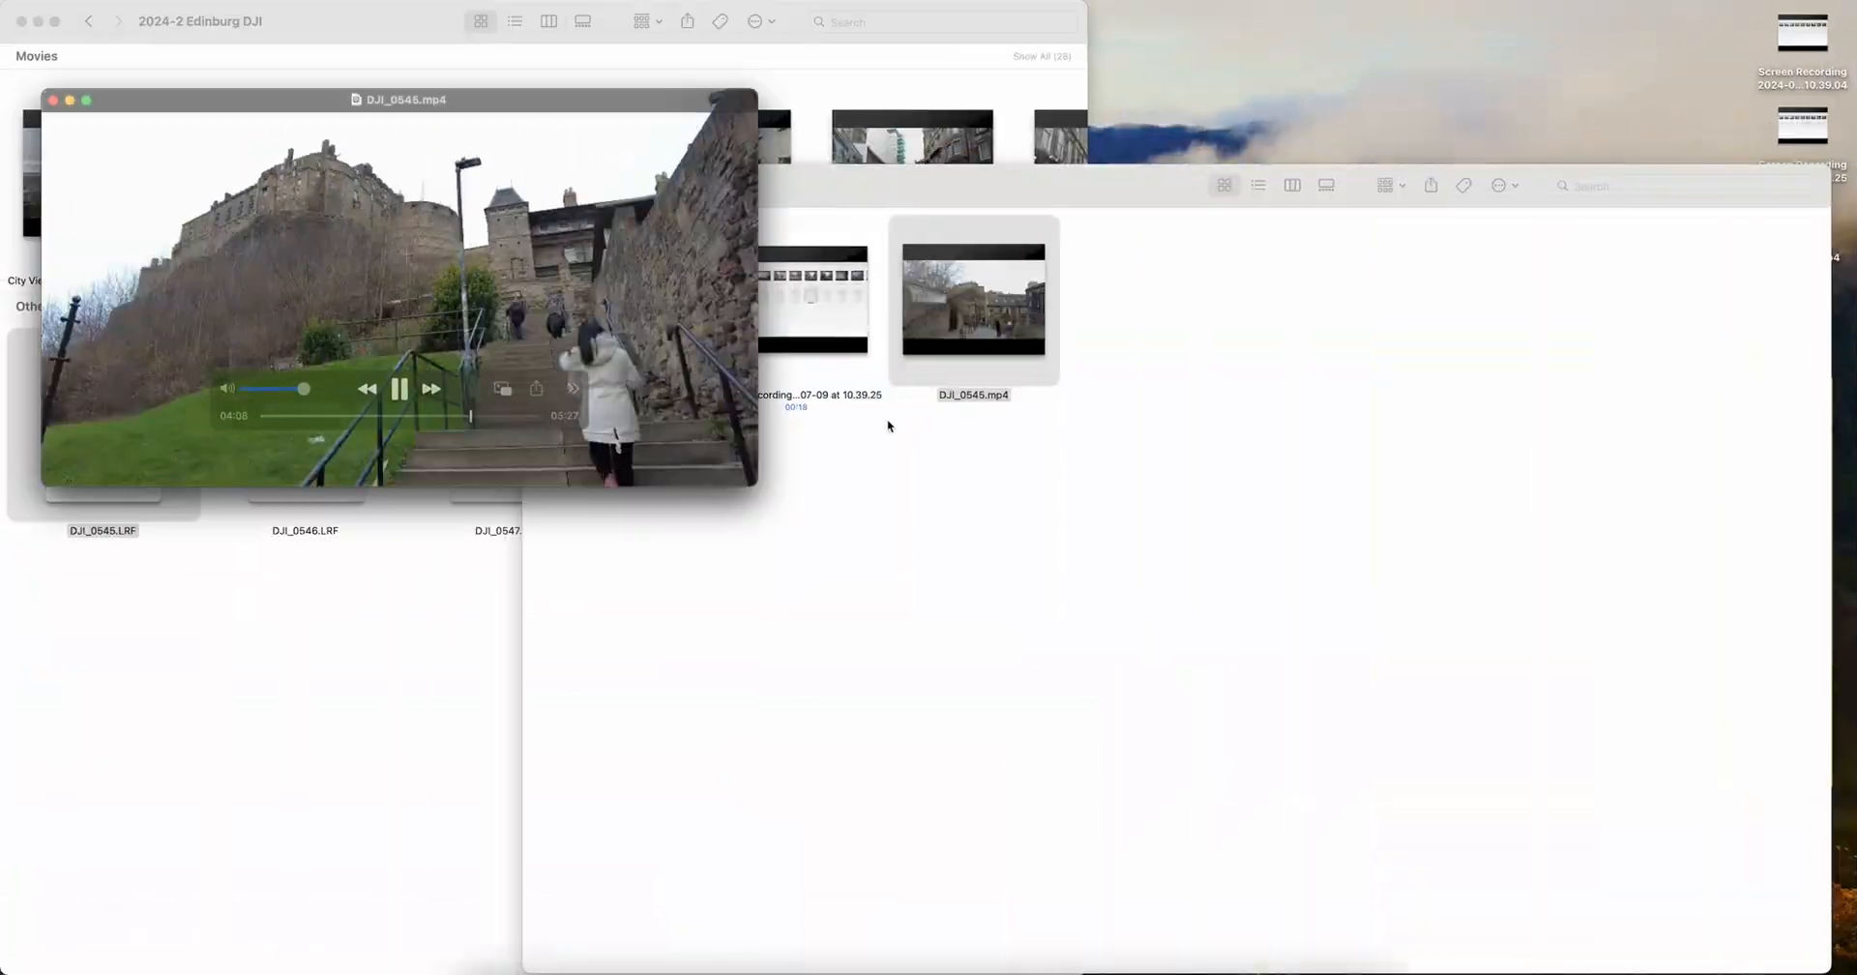
Step: Play the original DJI_0545.MP4 in QuickTime Player for comparison, then close it
left_click(54, 99)
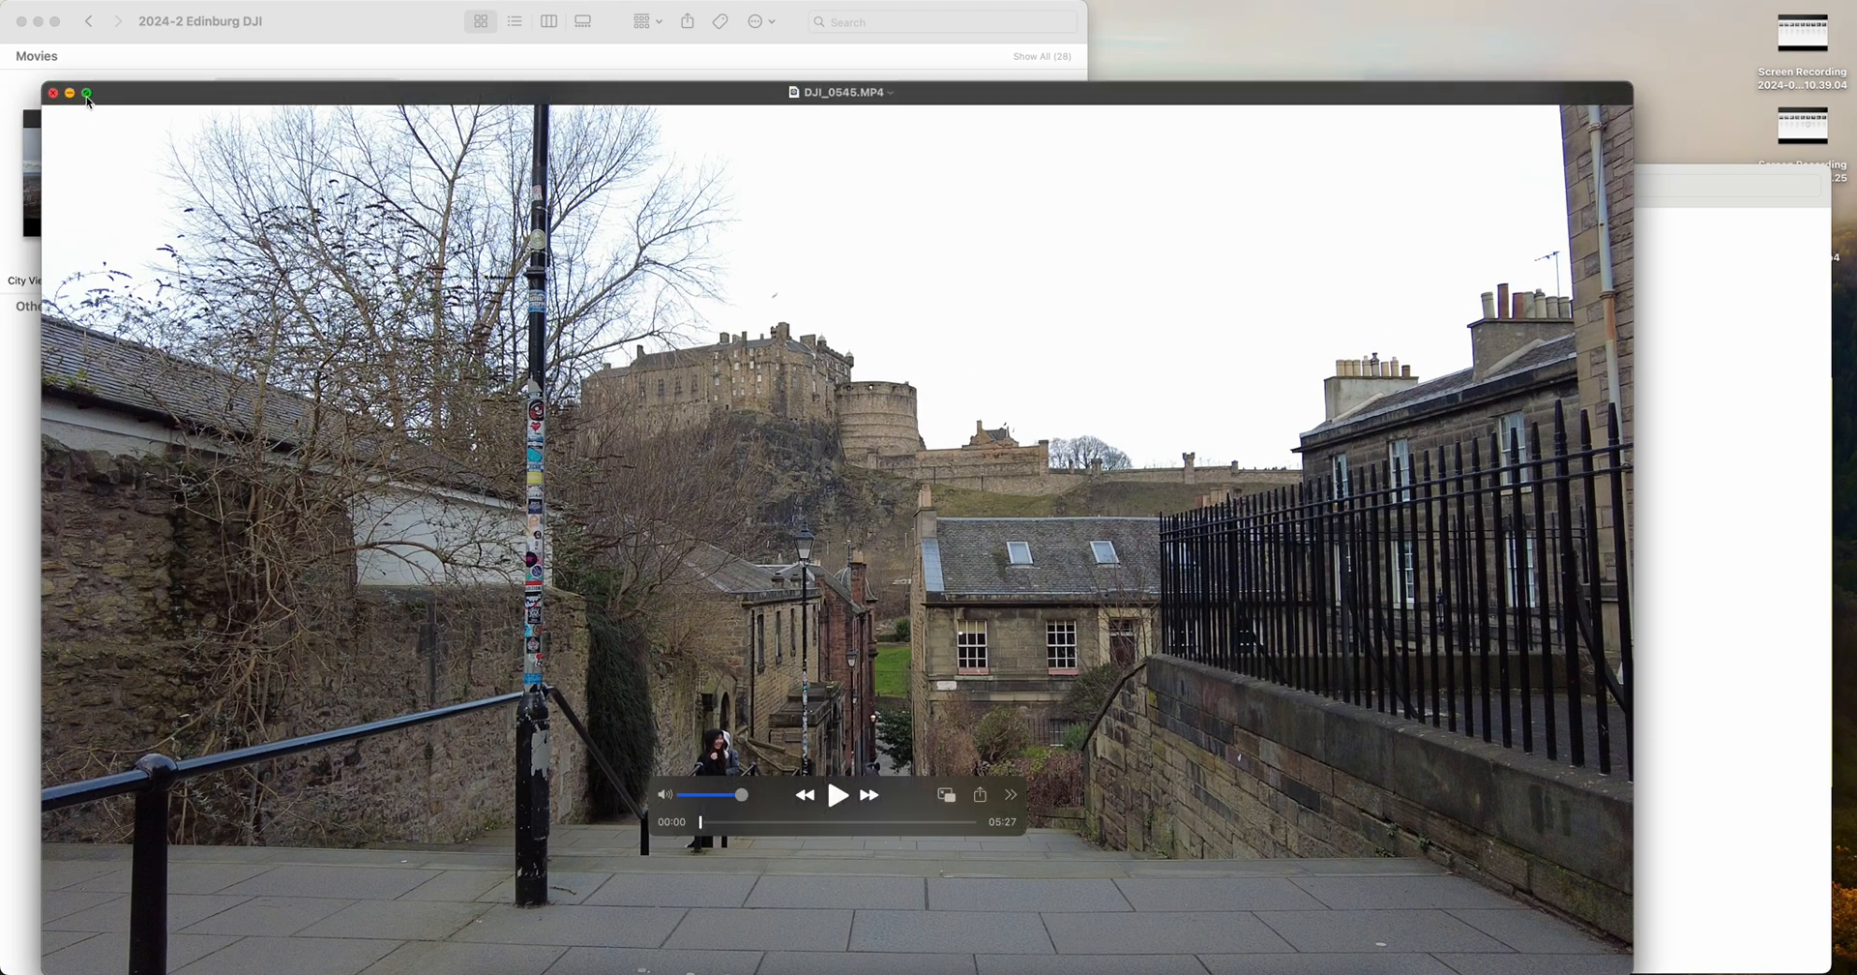
left_click(837, 795)
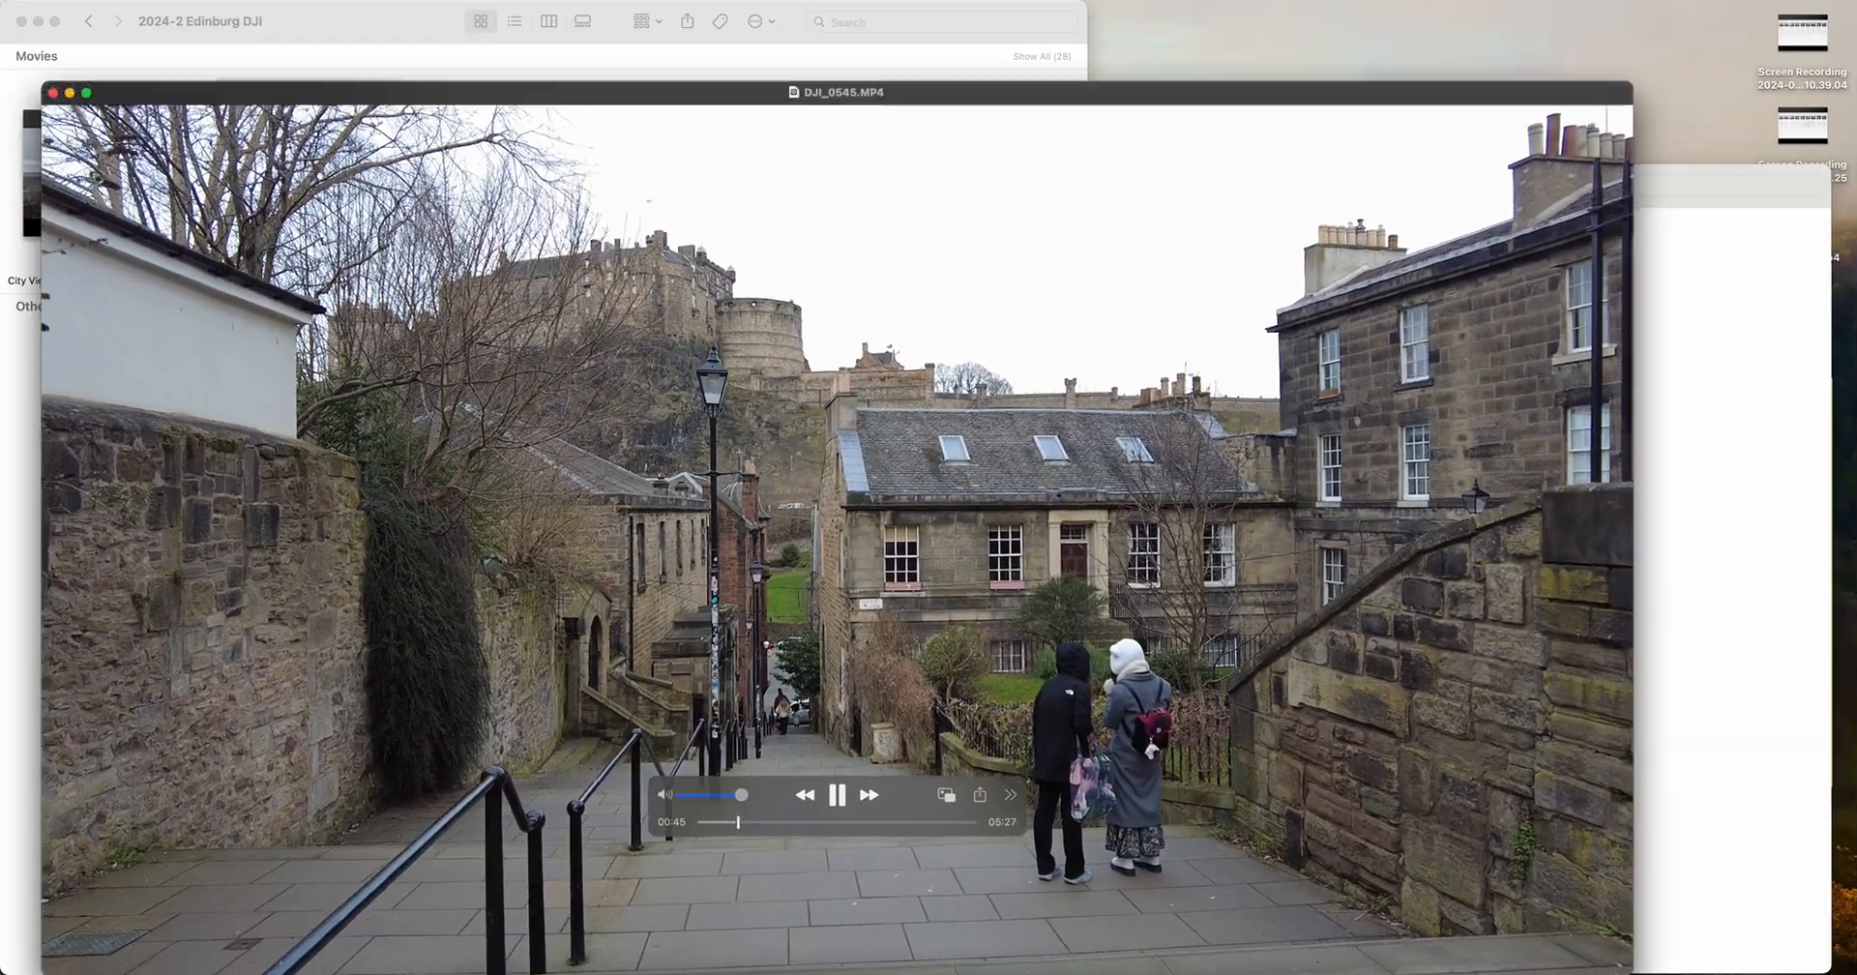
left_click(52, 93)
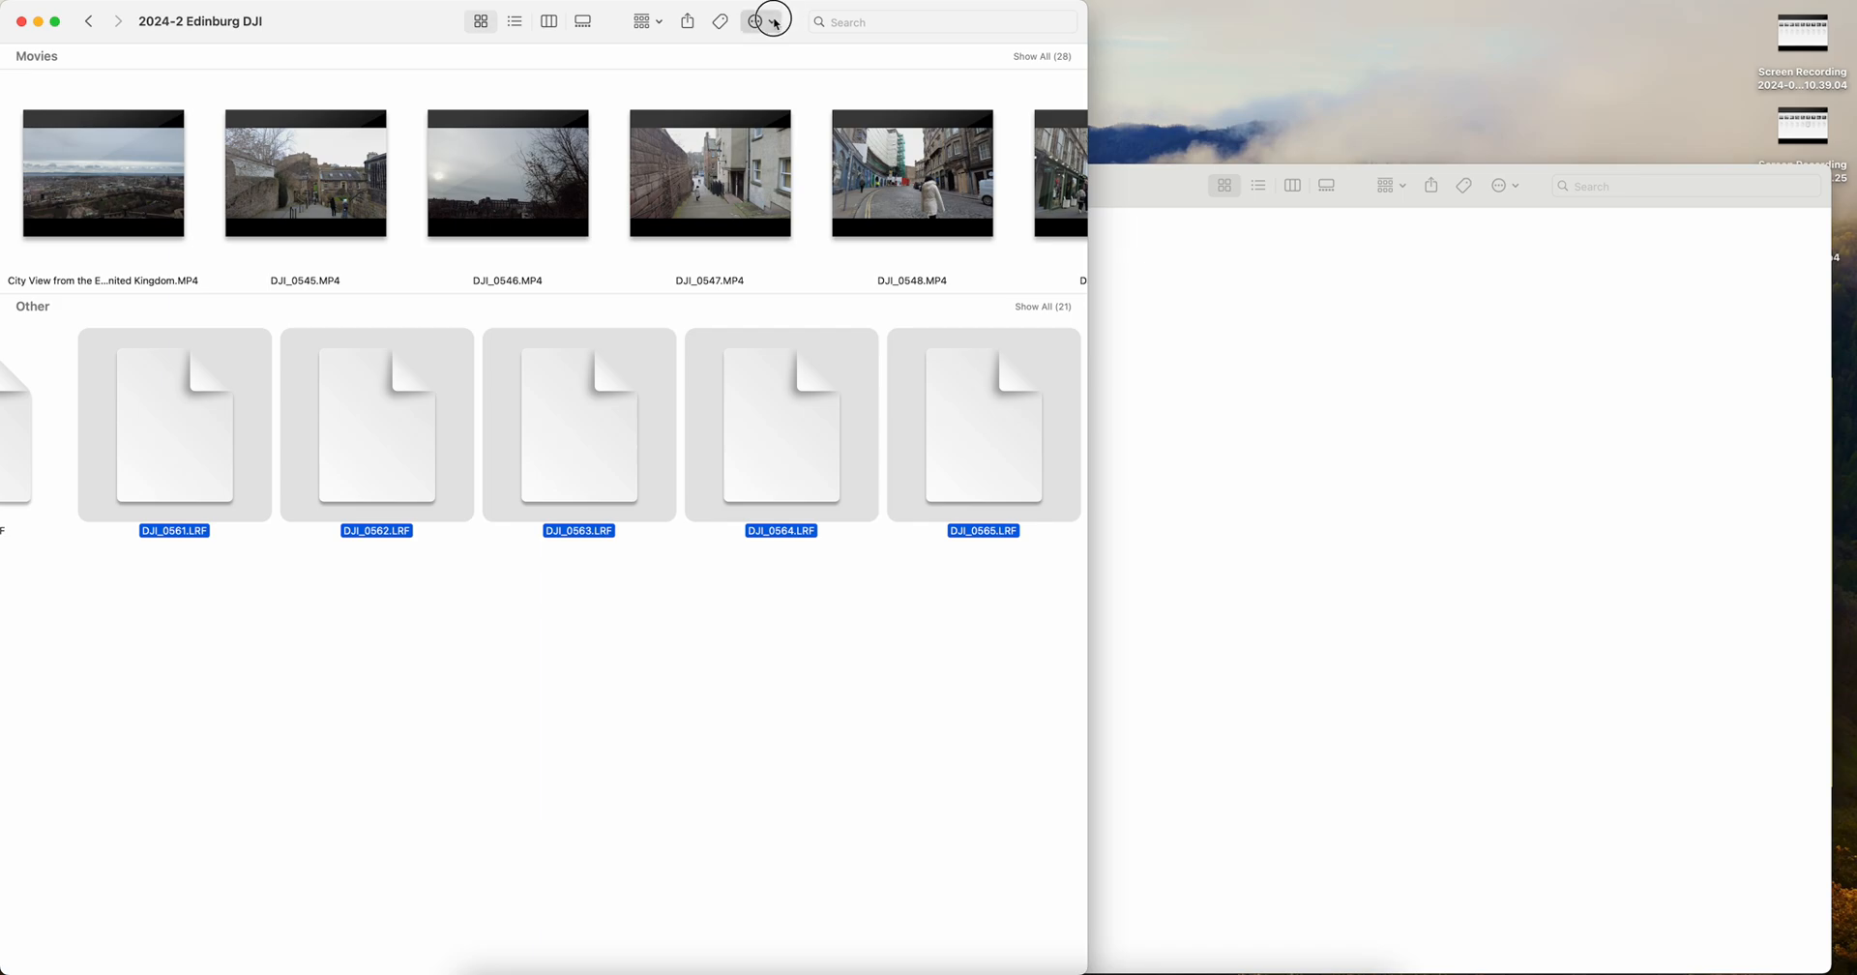
Step: Move five LRF files to the Bin, then open file actions for six more
left_click(754, 21)
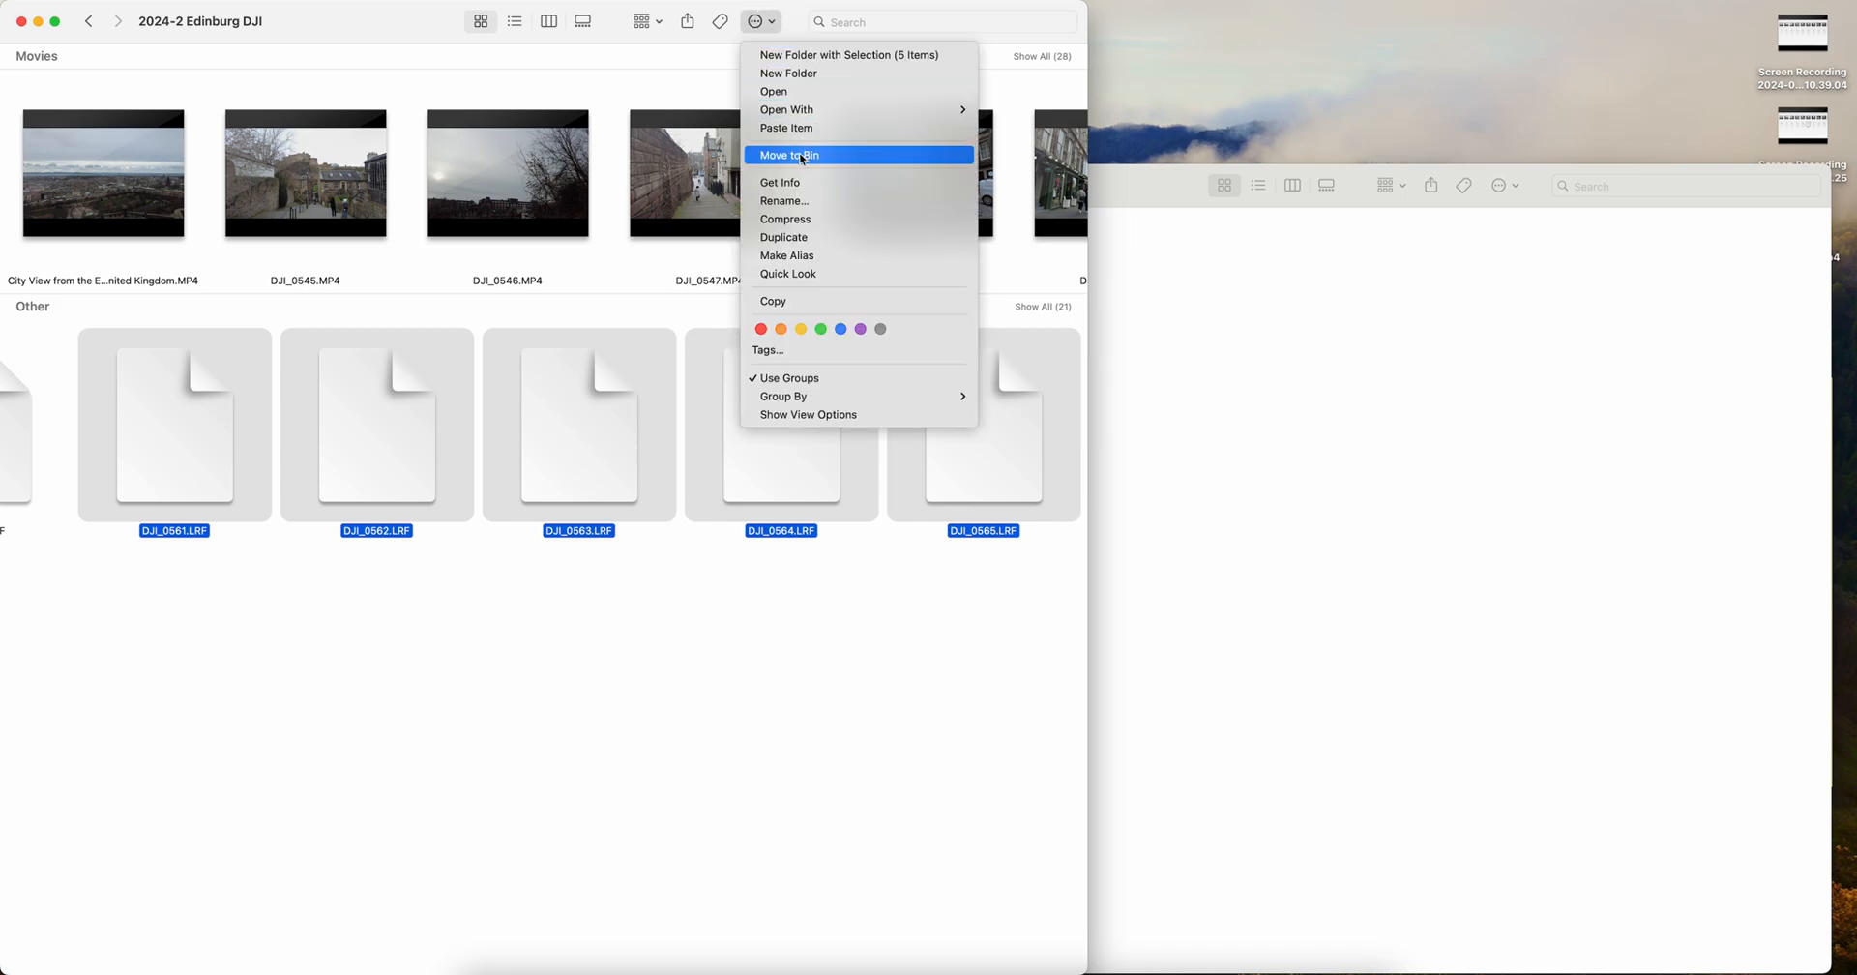
left_click(790, 155)
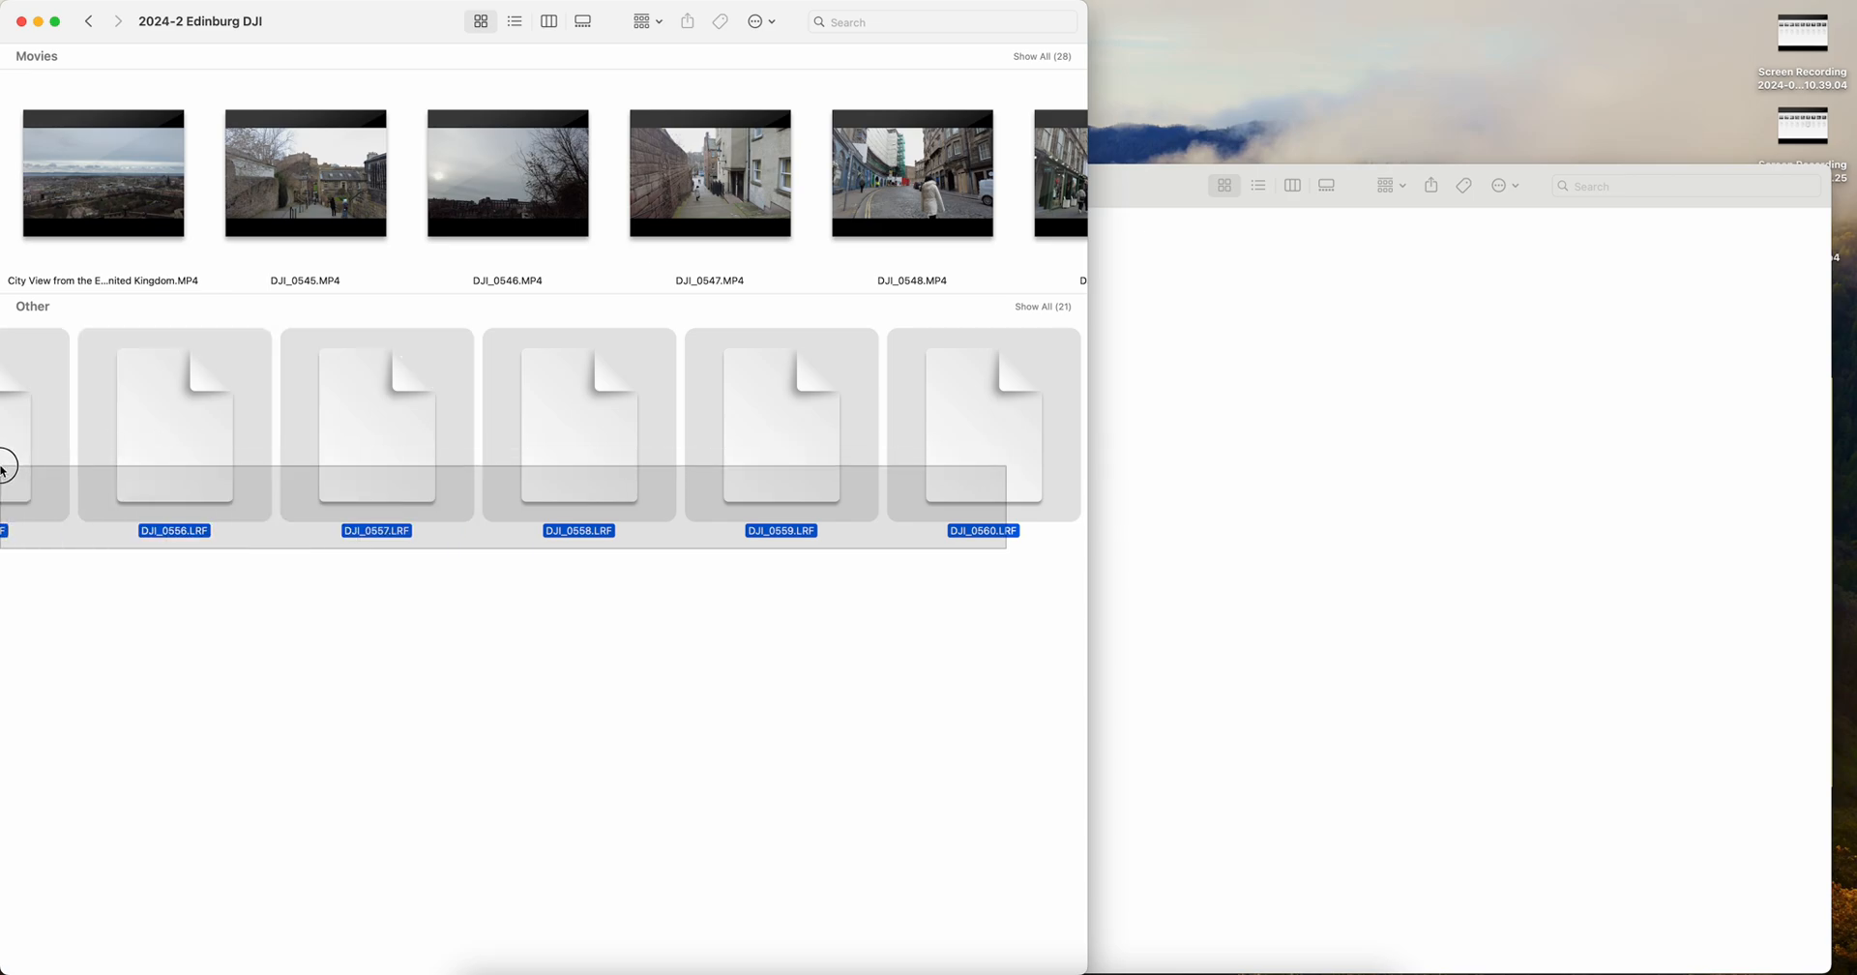
left_click(755, 21)
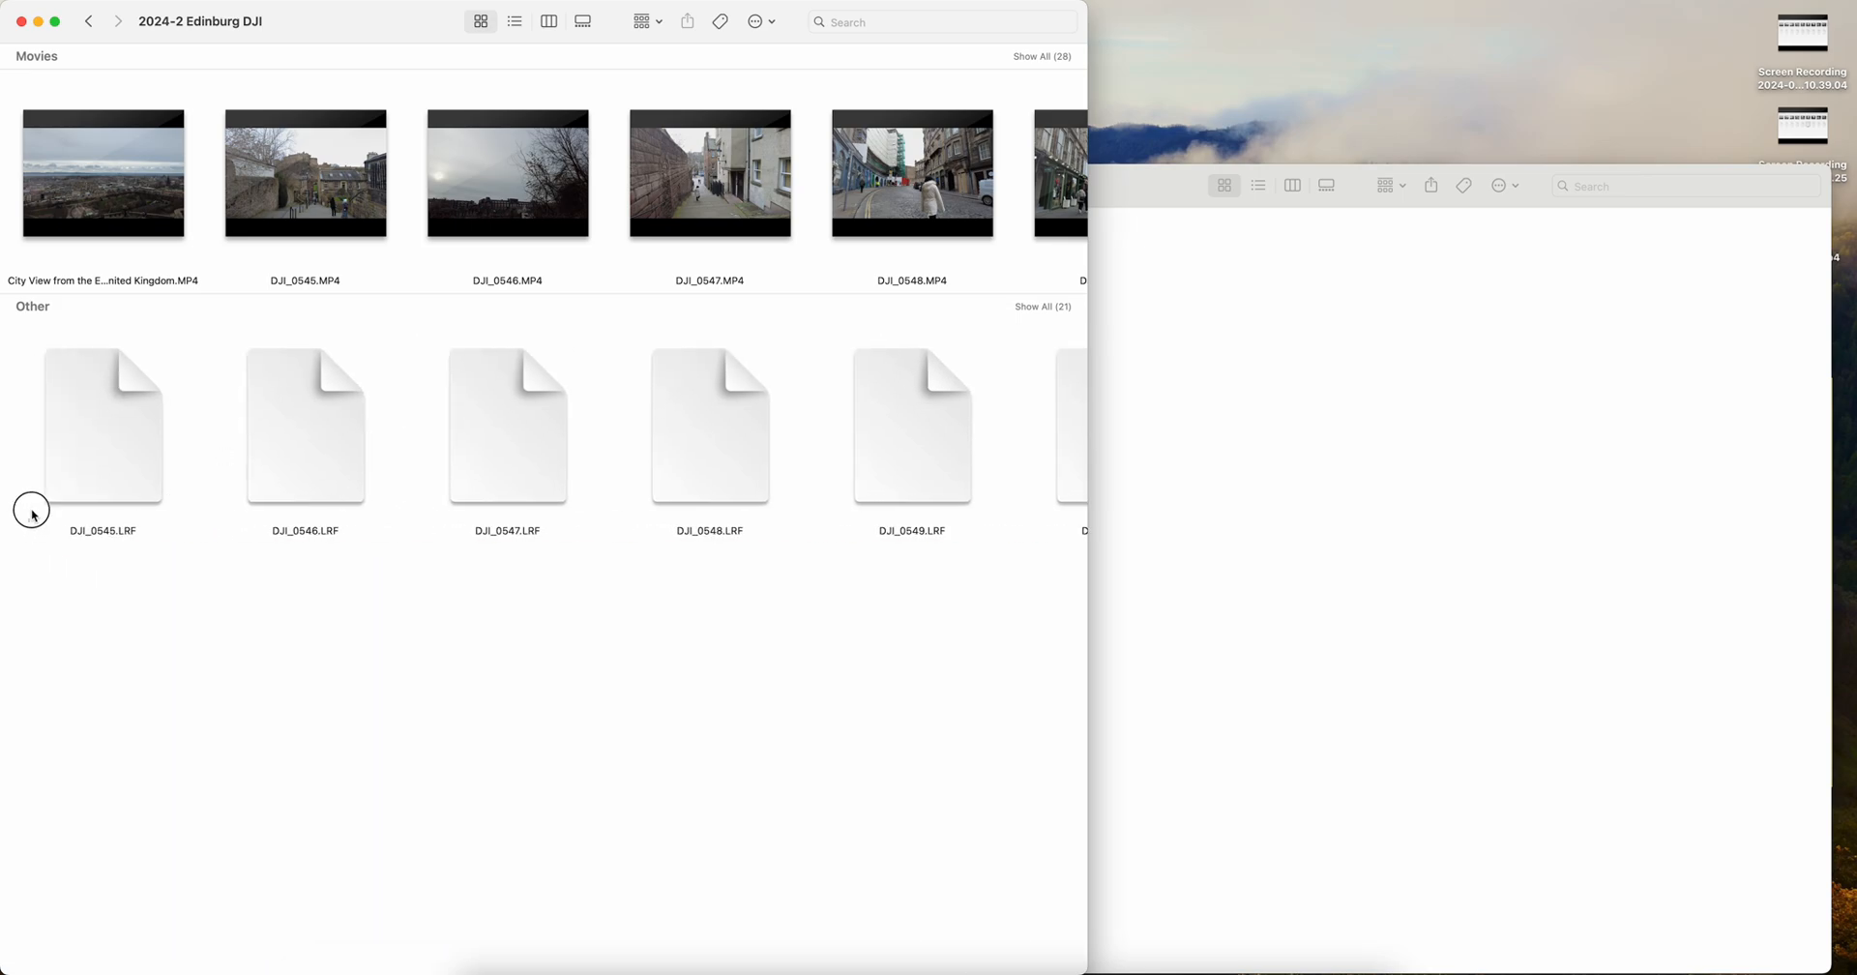
left_click(754, 22)
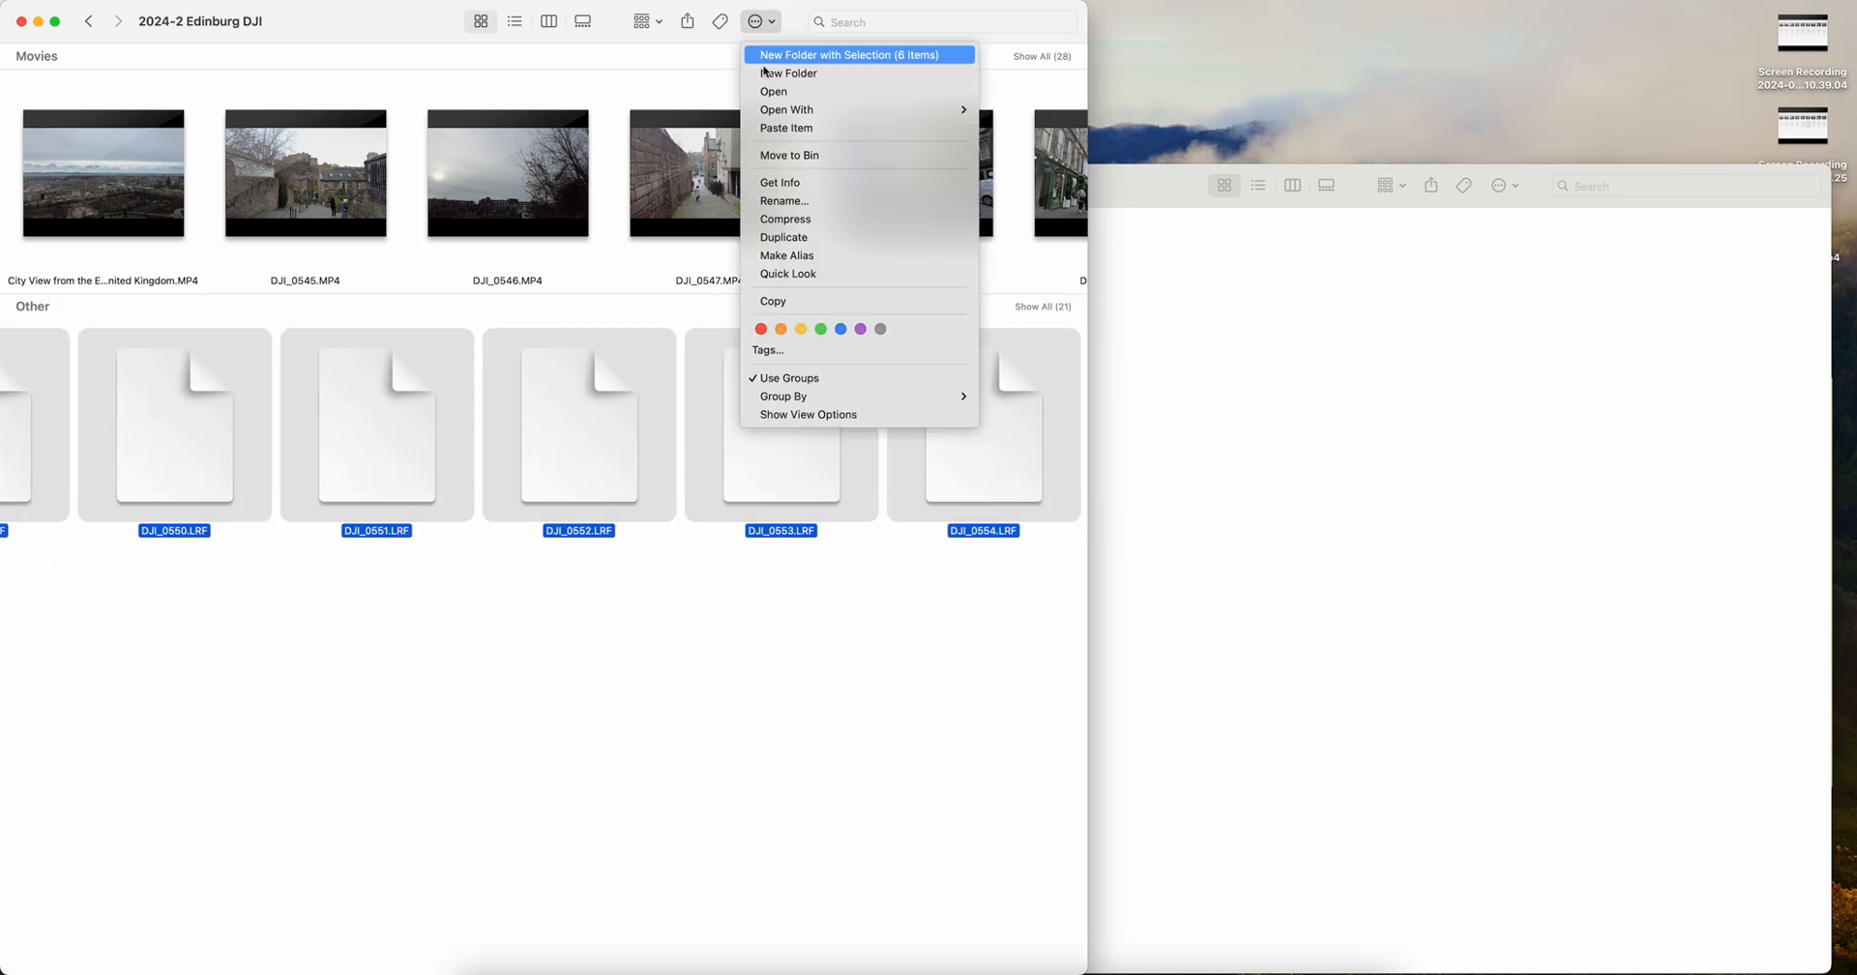